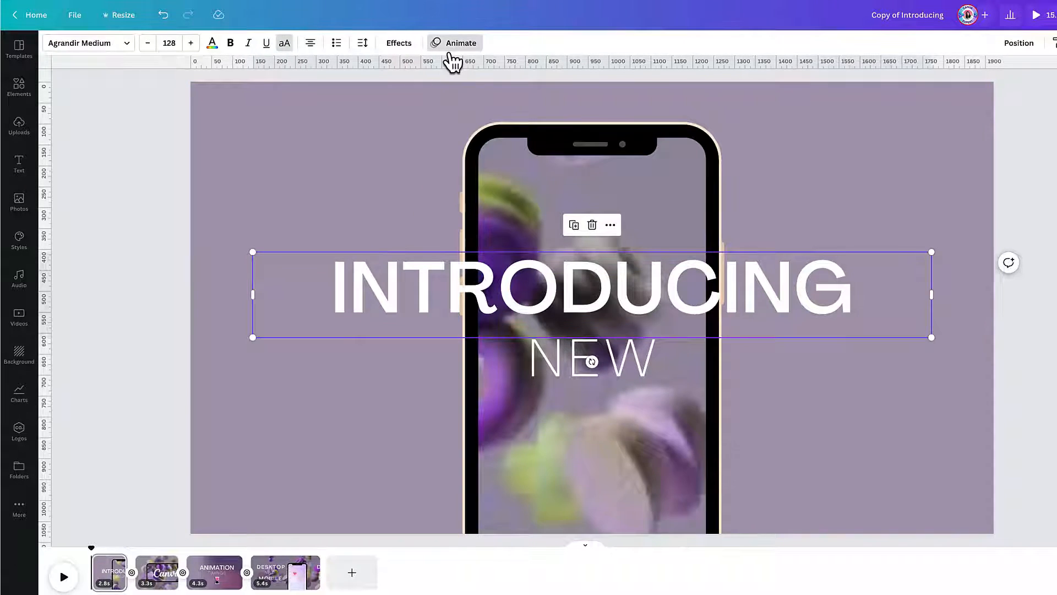
# Apply the Pan text animation to the INTRODUCING heading, set to play on exit.
pyautogui.click(460, 42)
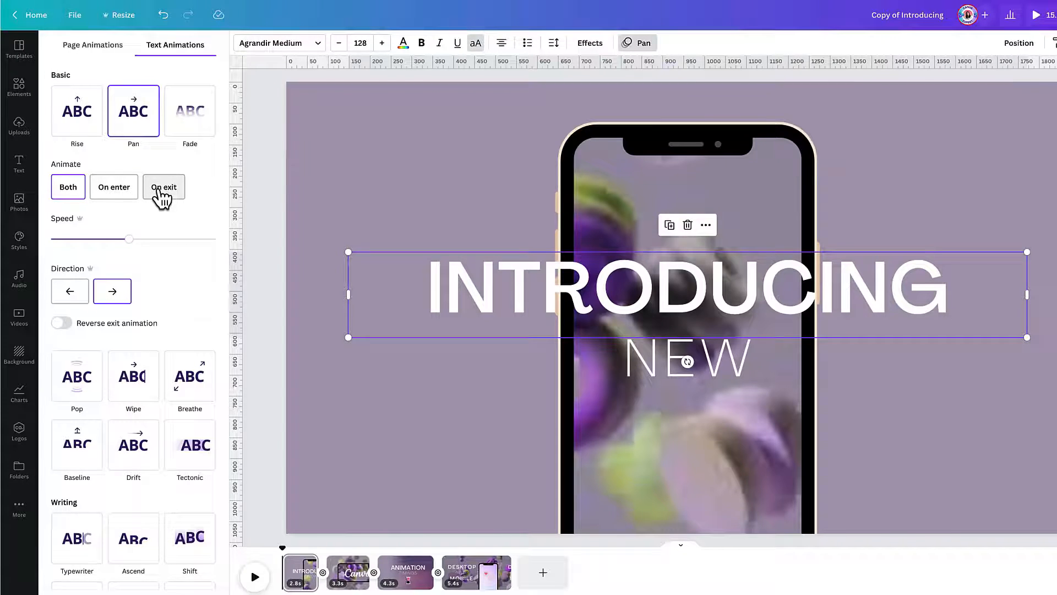
pyautogui.click(36, 15)
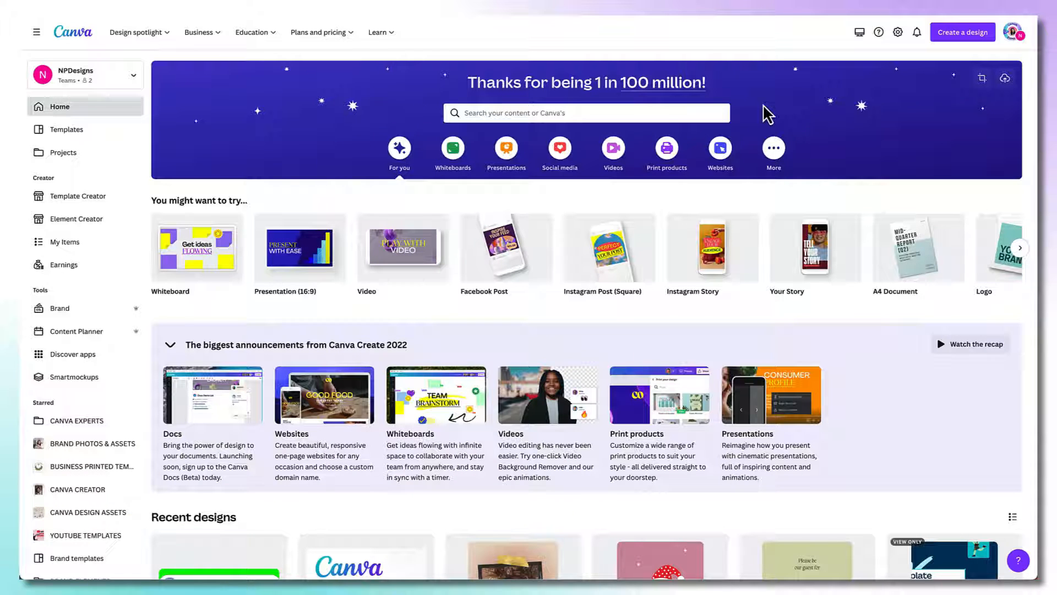
pyautogui.moveTo(612, 148)
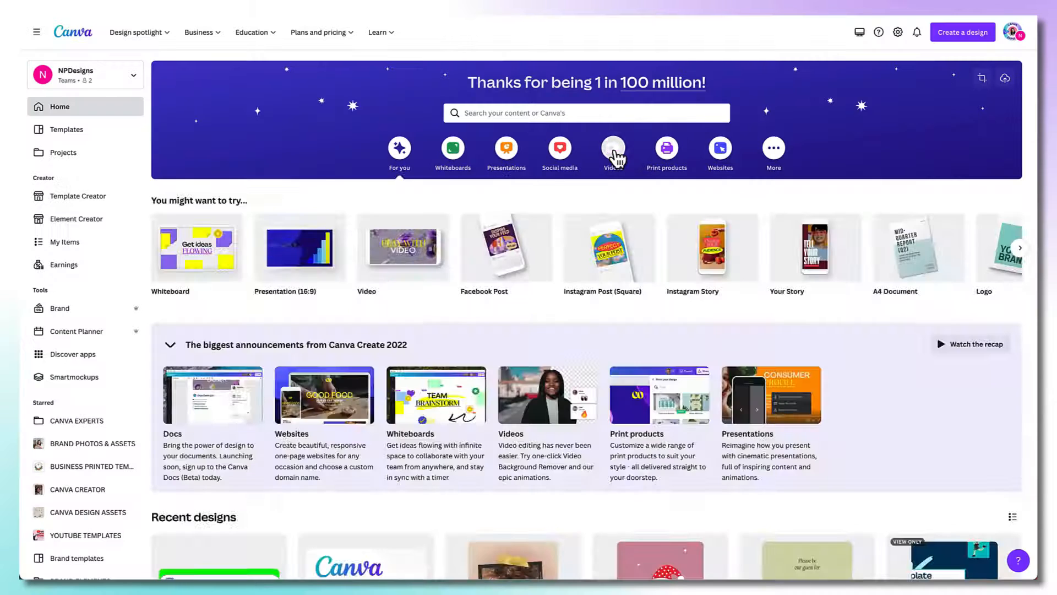
# Show the Videos category of design formats on the Canva home page.
pyautogui.click(612, 148)
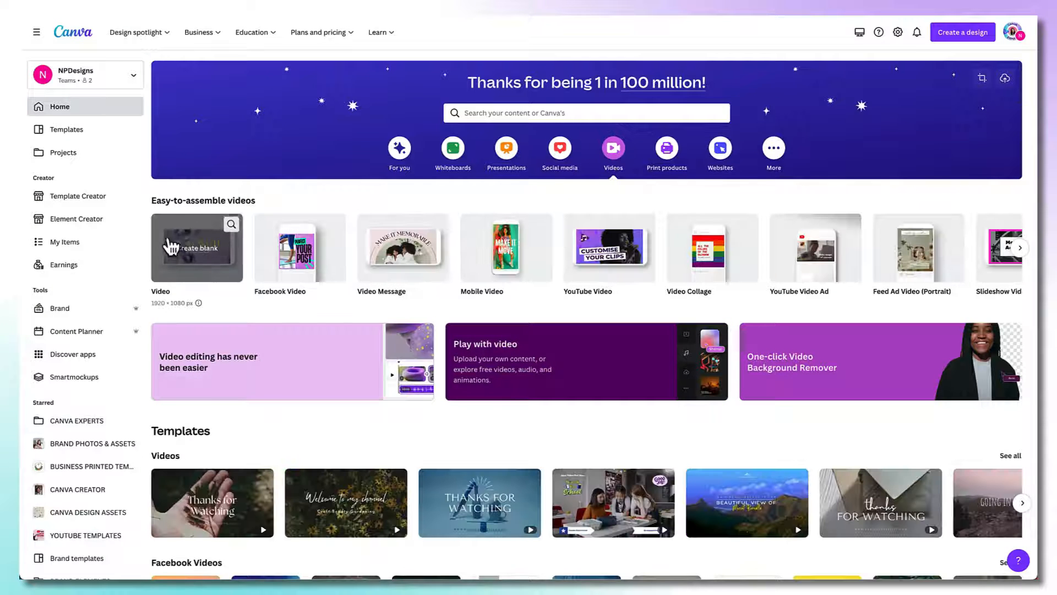
pyautogui.moveTo(505, 247)
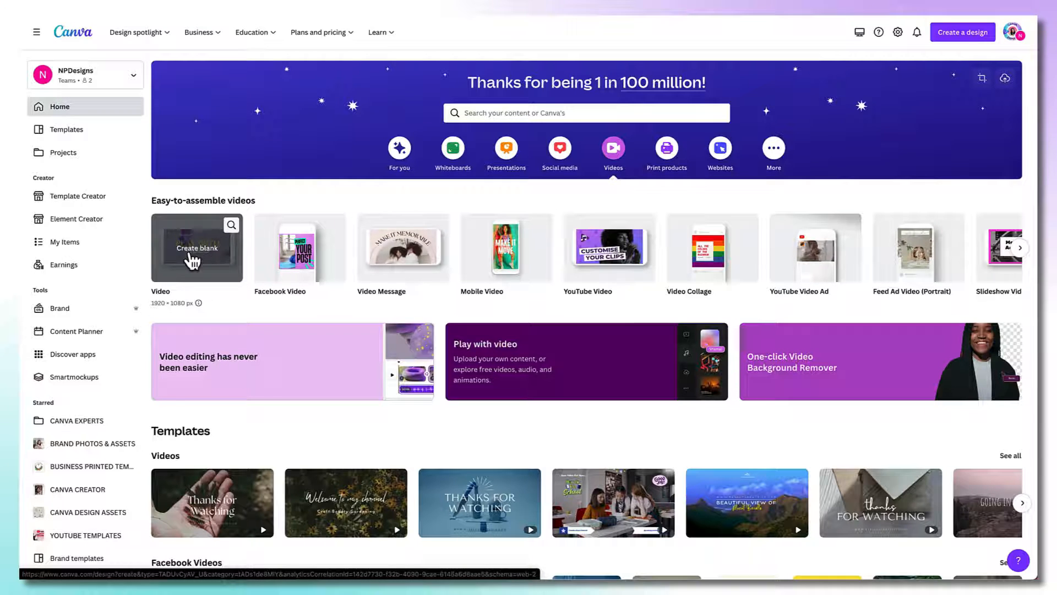
# Create a blank 1920×1080 video and search video templates for 'creative portfolio'.
pyautogui.click(197, 247)
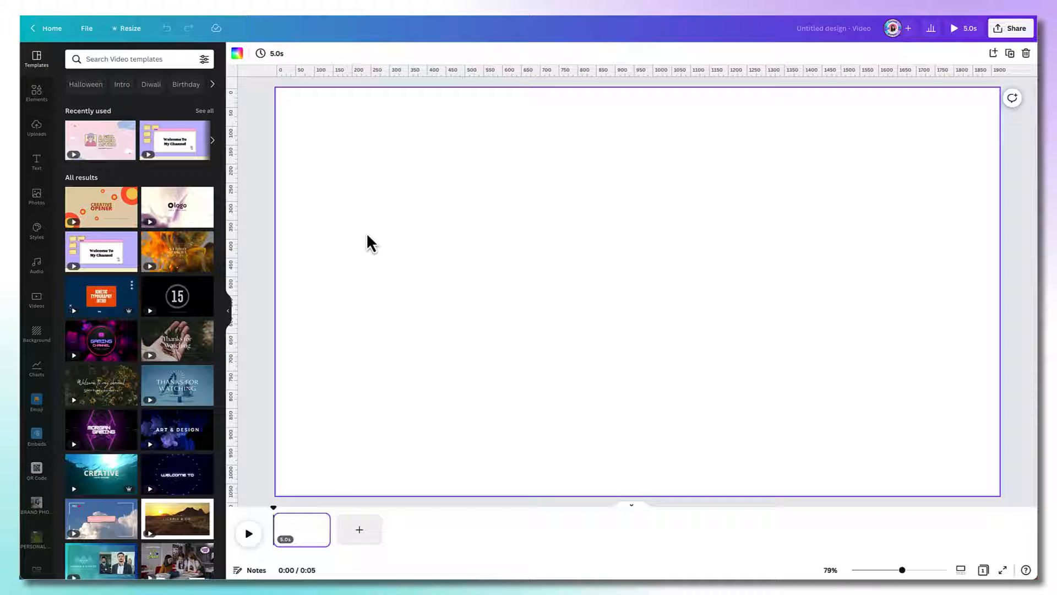
pyautogui.moveTo(100, 139)
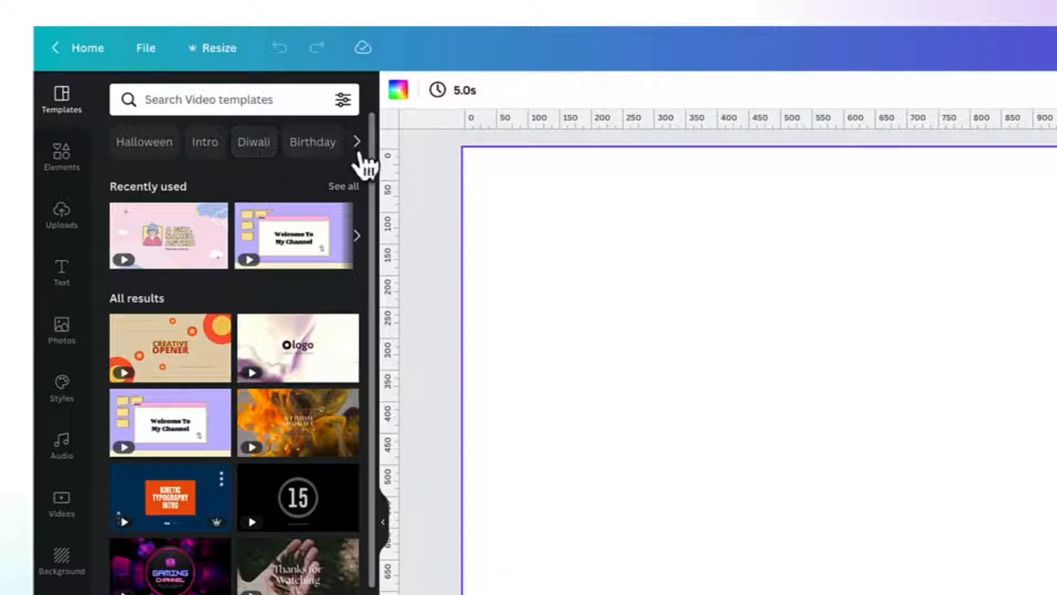
pyautogui.click(357, 141)
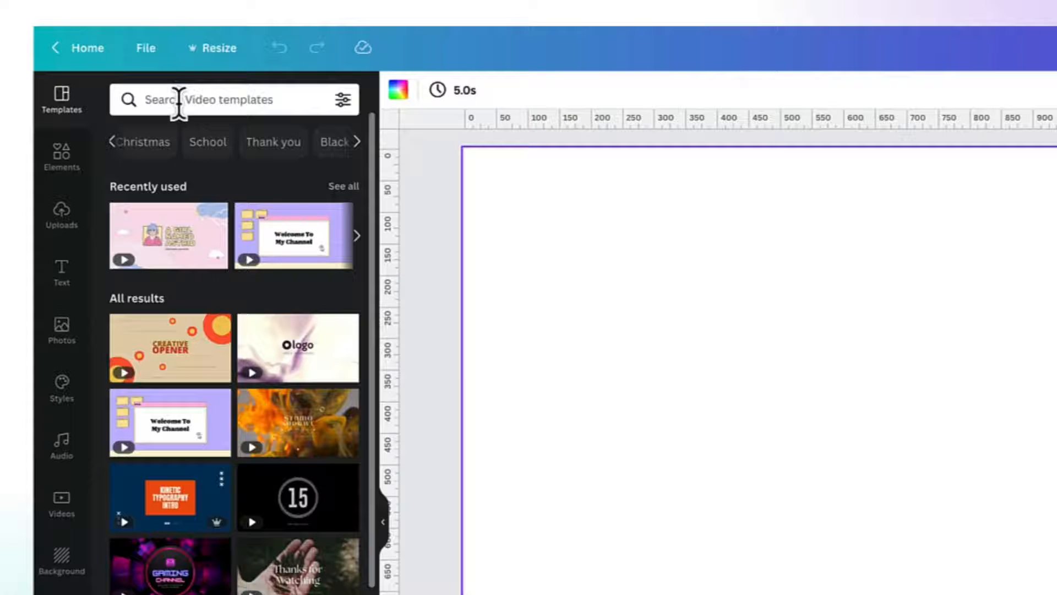
pyautogui.write('creative portfolio')
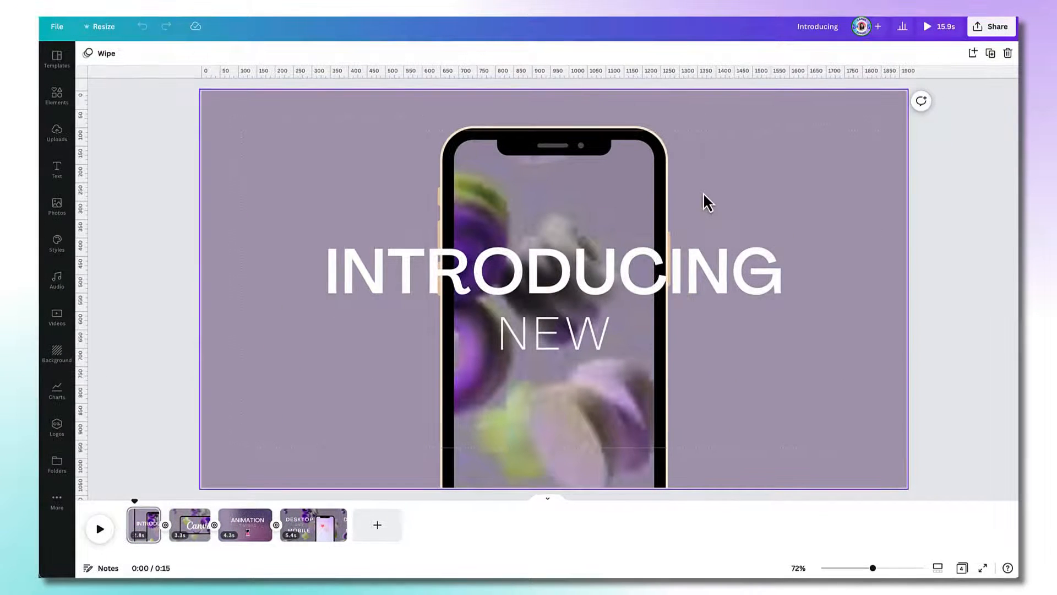
# Deselect the page and scrub the first page's playback back to 0.0s.
pyautogui.click(553, 270)
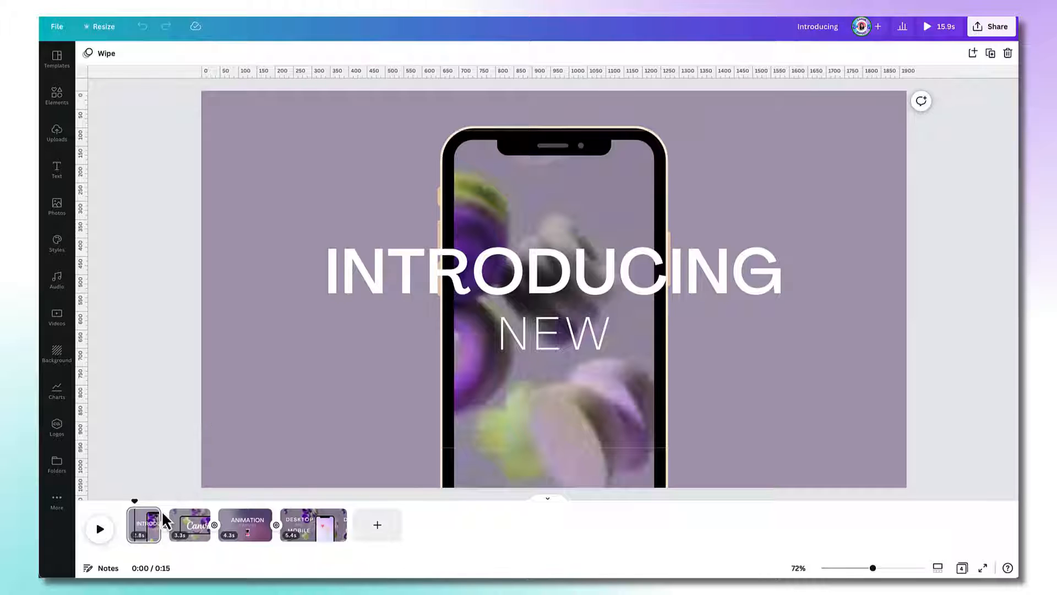
pyautogui.moveTo(243, 525)
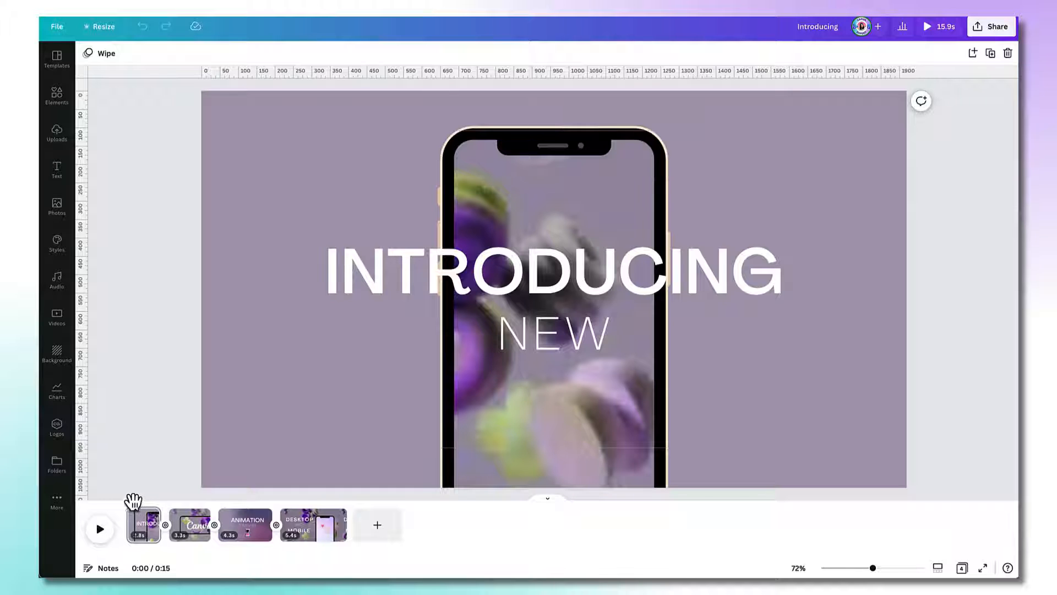
pyautogui.moveTo(135, 504)
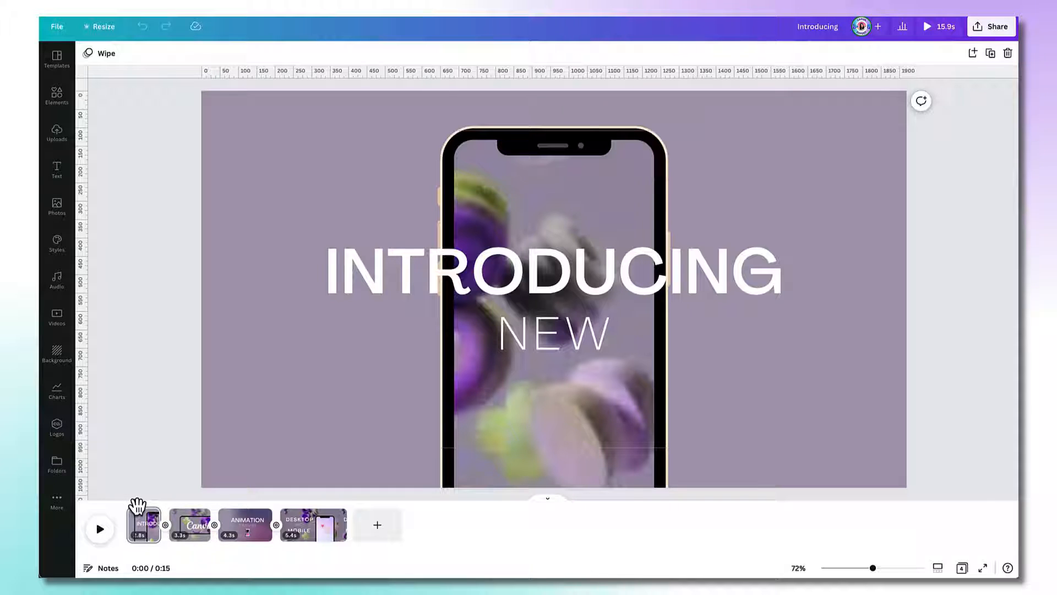
pyautogui.moveTo(135, 502)
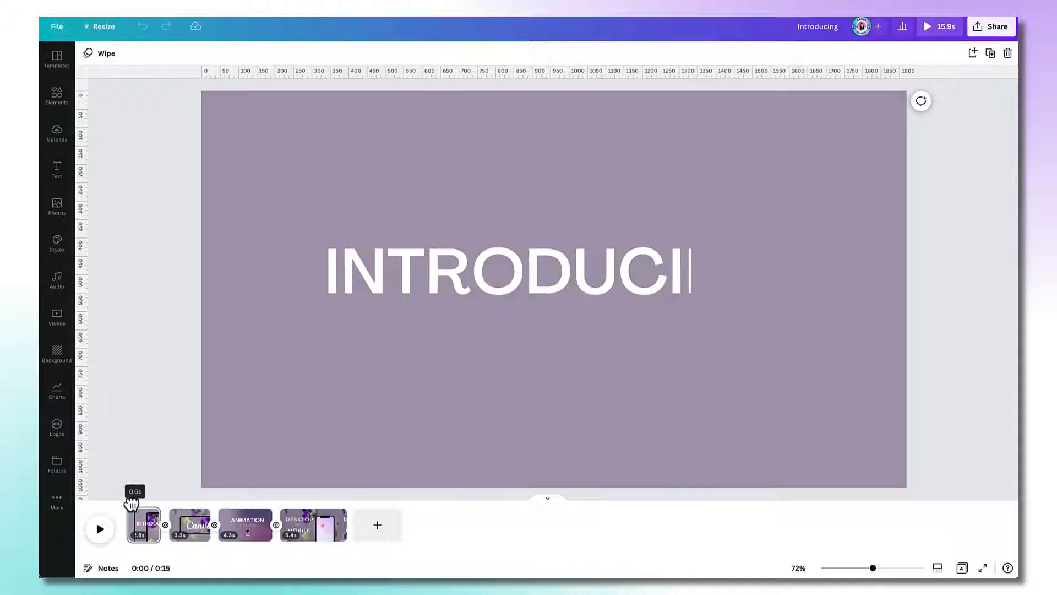
pyautogui.click(244, 526)
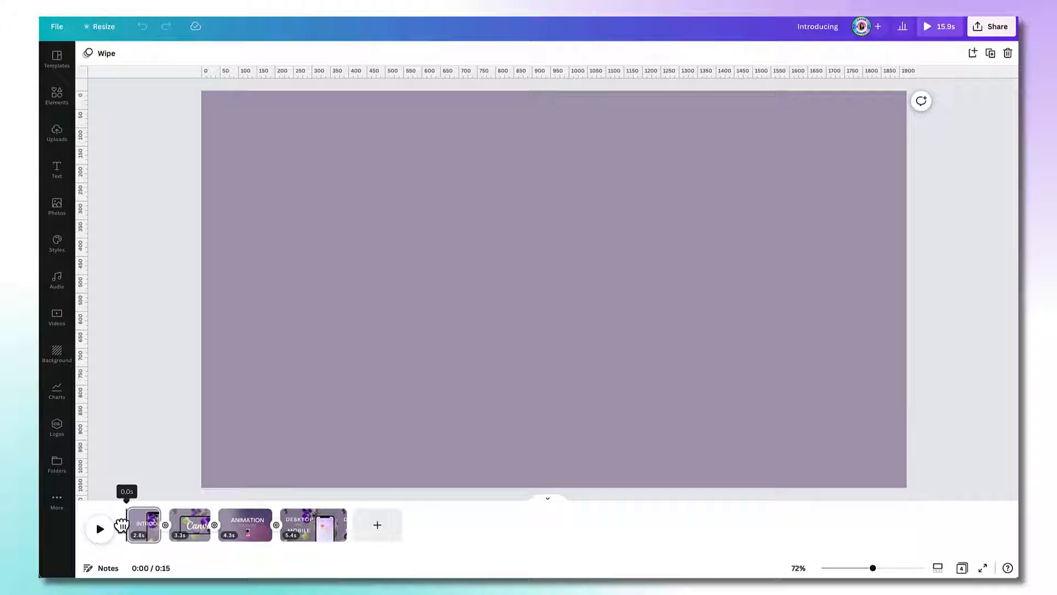
pyautogui.moveTo(216, 371)
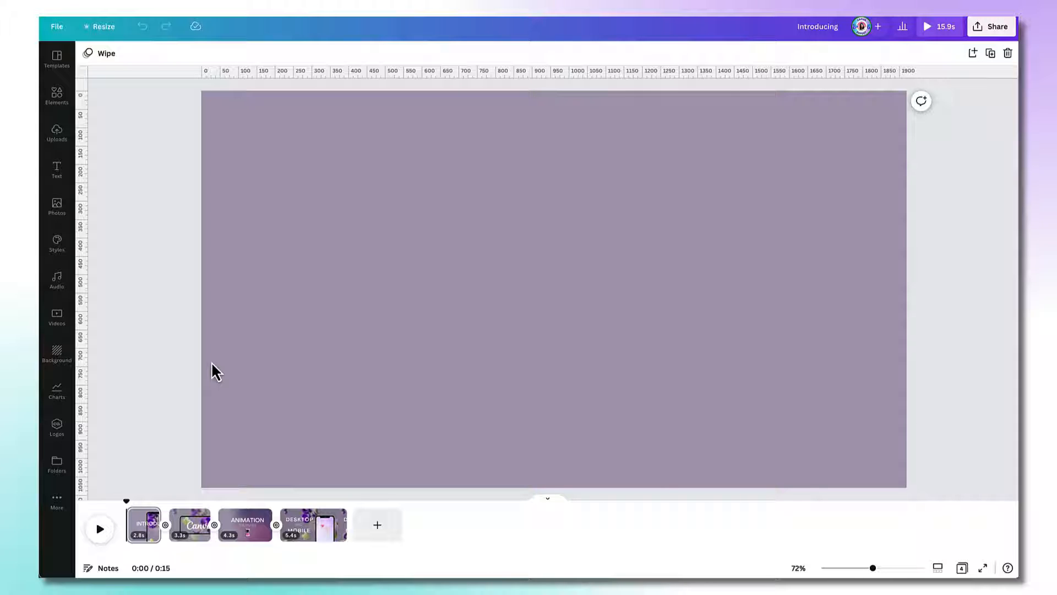
pyautogui.moveTo(240, 376)
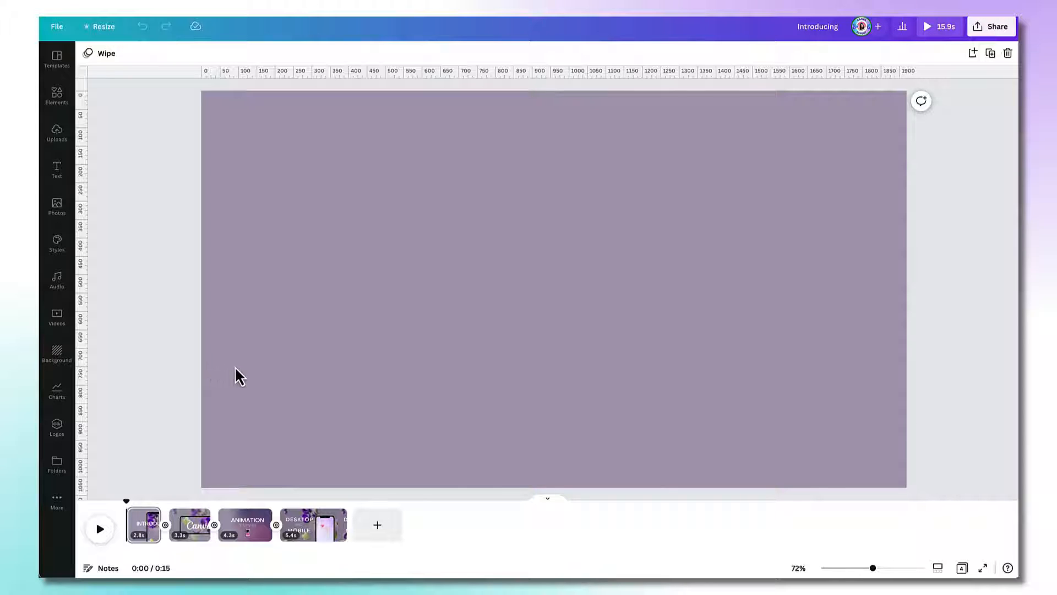
pyautogui.moveTo(573, 424)
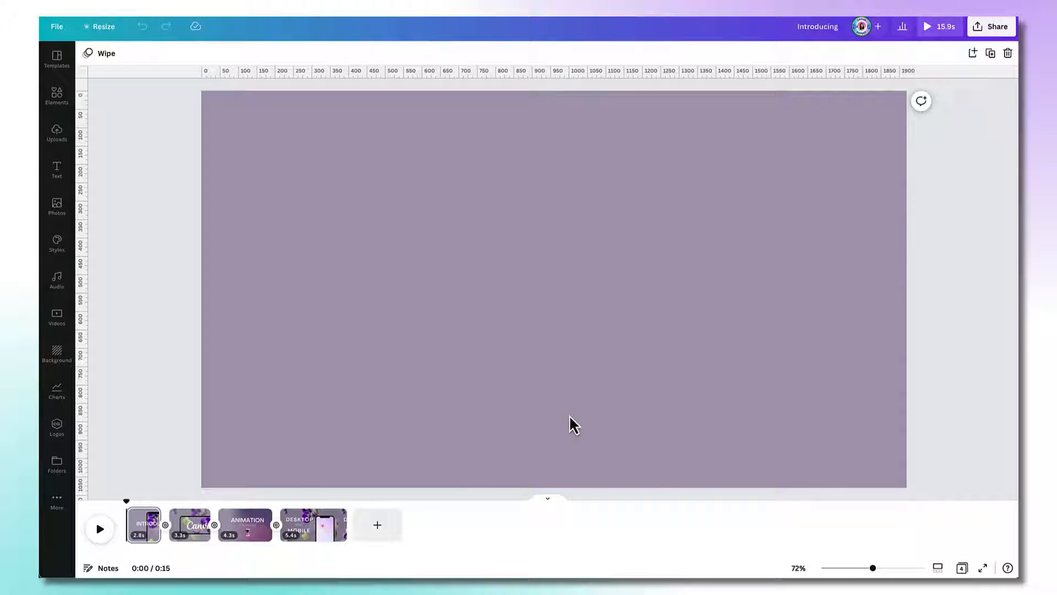
pyautogui.moveTo(580, 429)
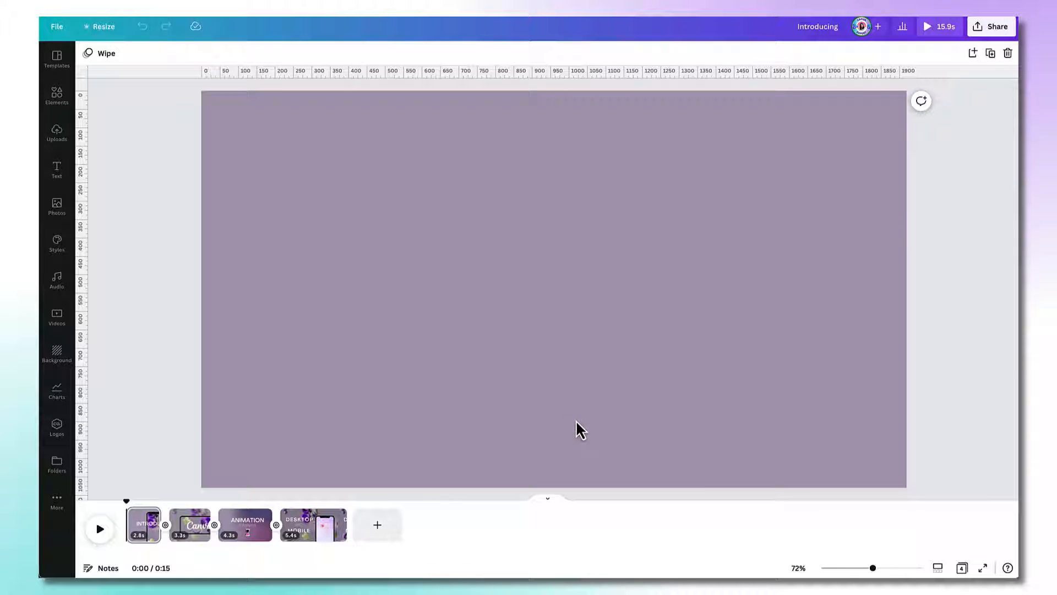
pyautogui.moveTo(738, 501)
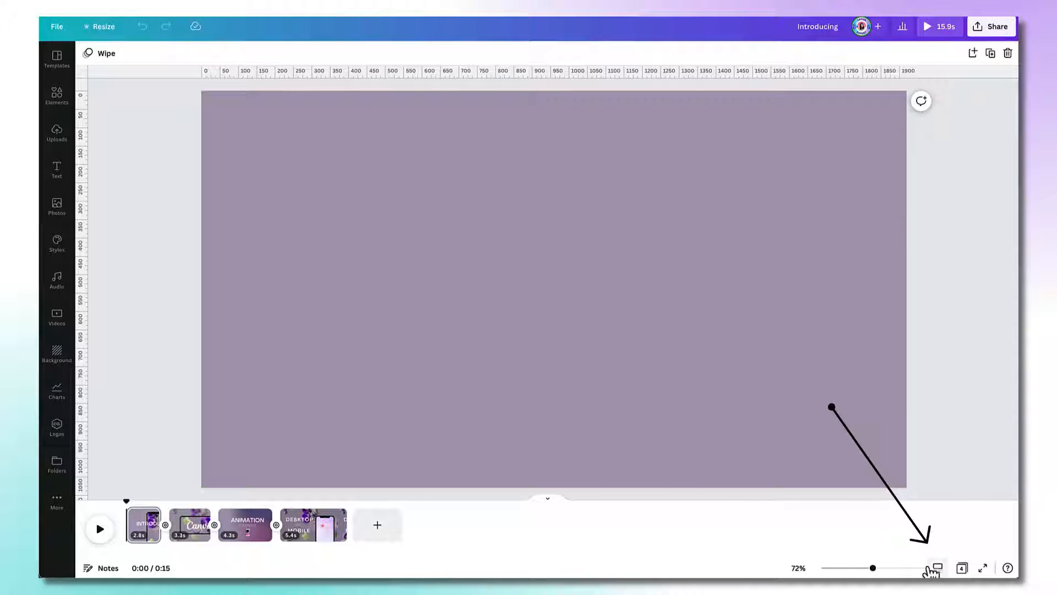
pyautogui.moveTo(936, 568)
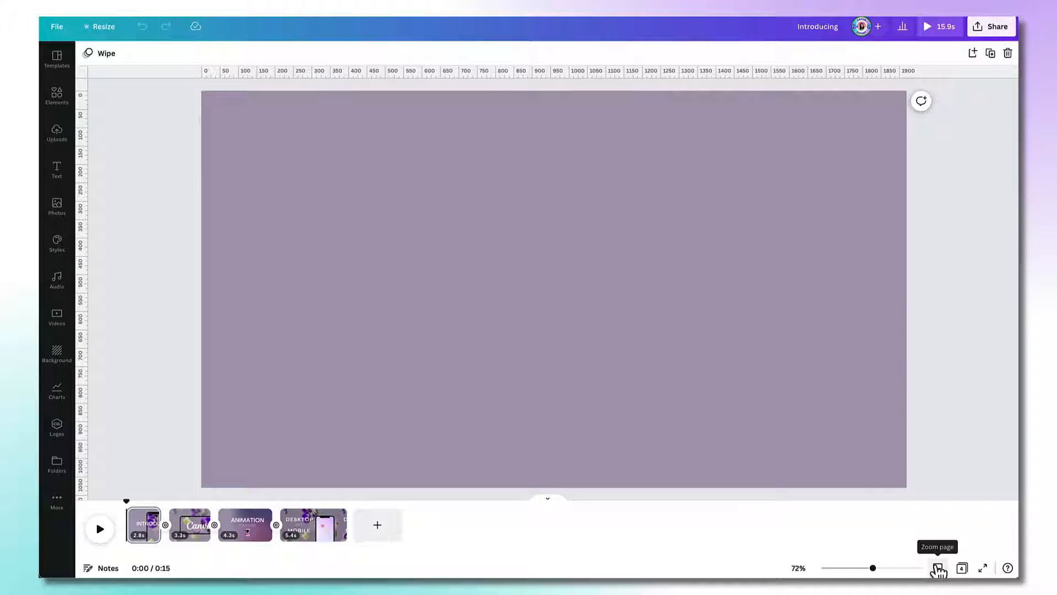
# Switch the zoom toggle to thumbnails and zoom the timeline to about 335%.
pyautogui.click(938, 567)
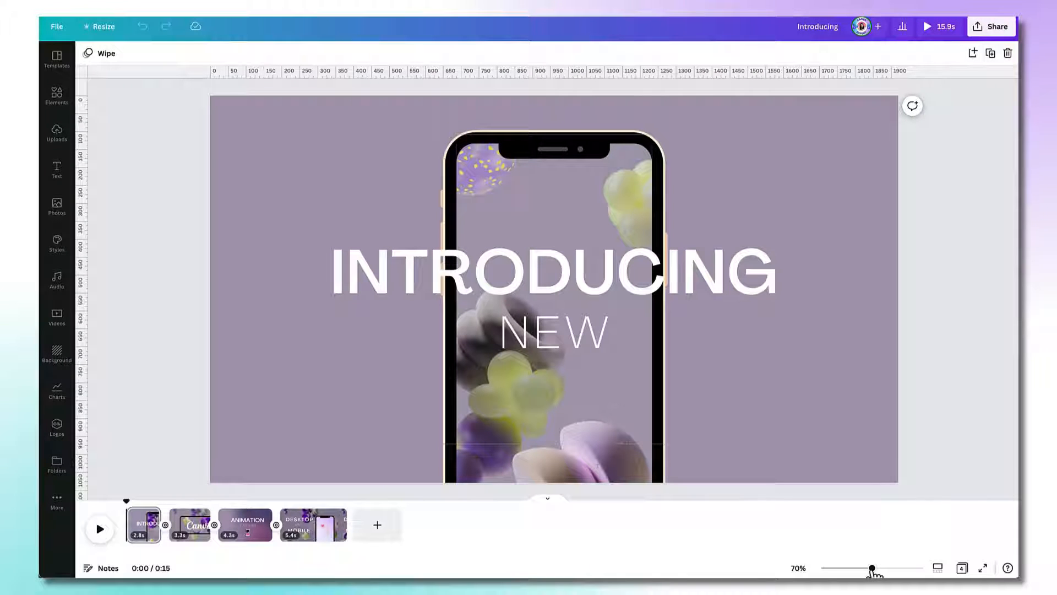
pyautogui.moveTo(334, 532)
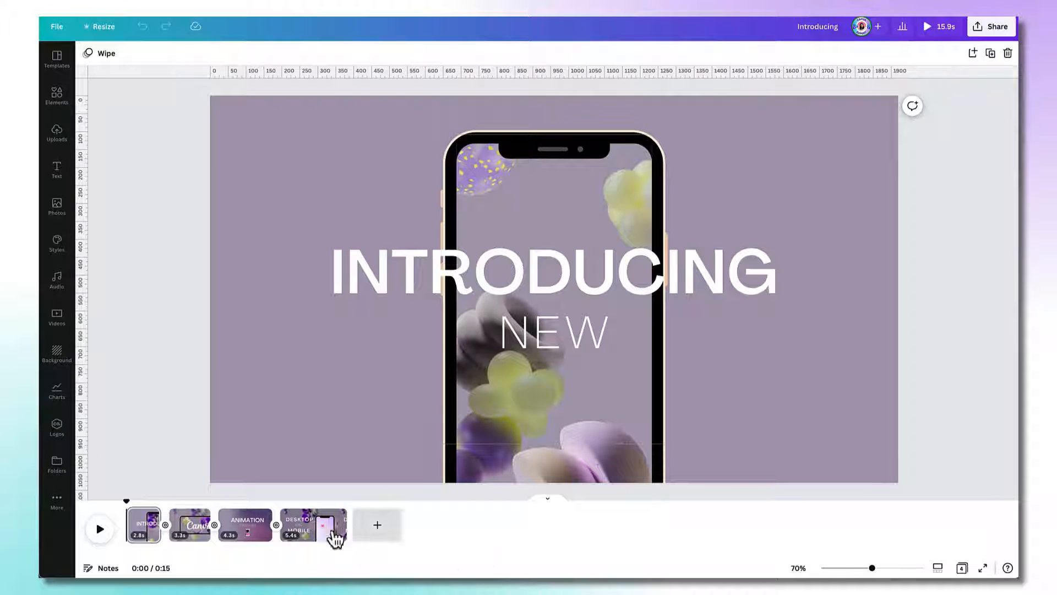
pyautogui.moveTo(143, 525)
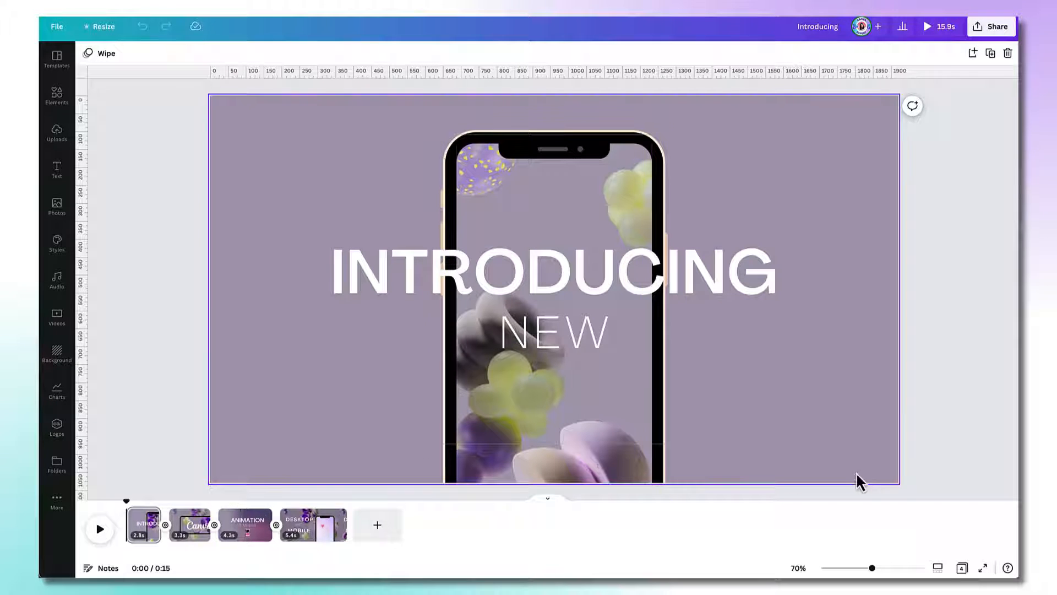
pyautogui.moveTo(937, 567)
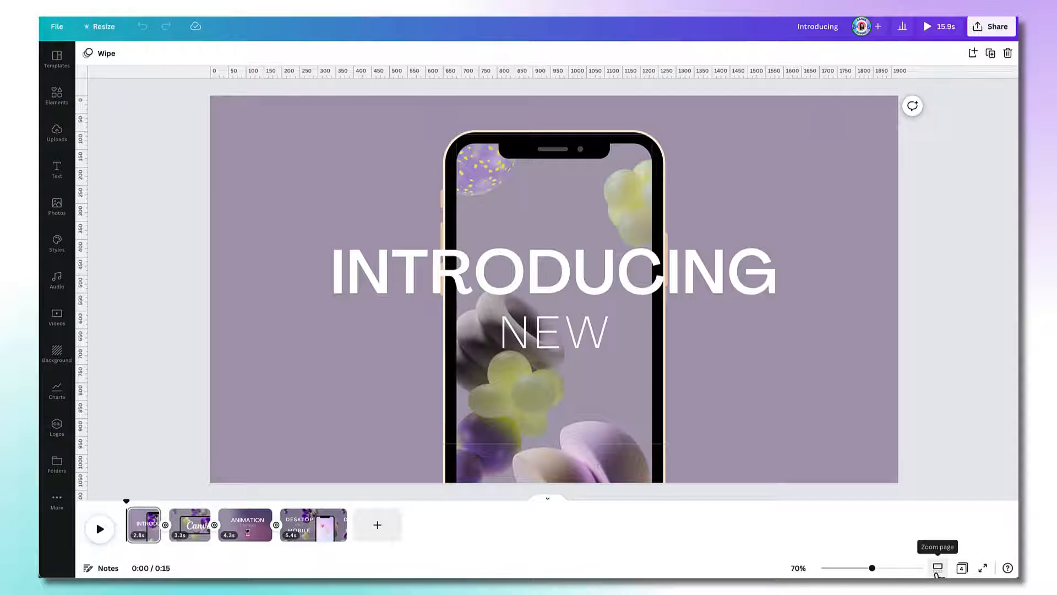
pyautogui.click(937, 567)
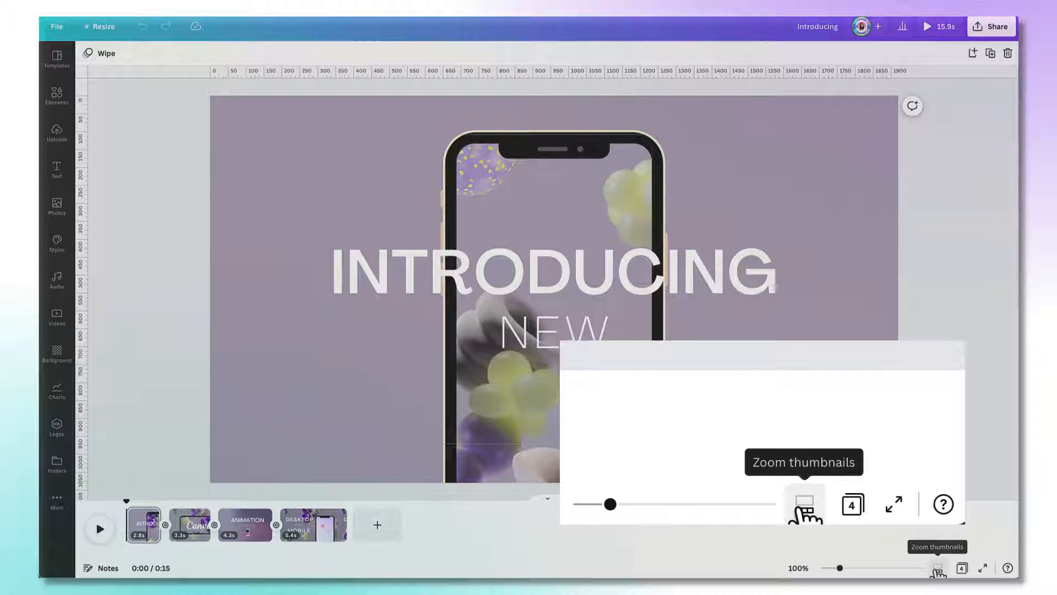
pyautogui.moveTo(677, 478)
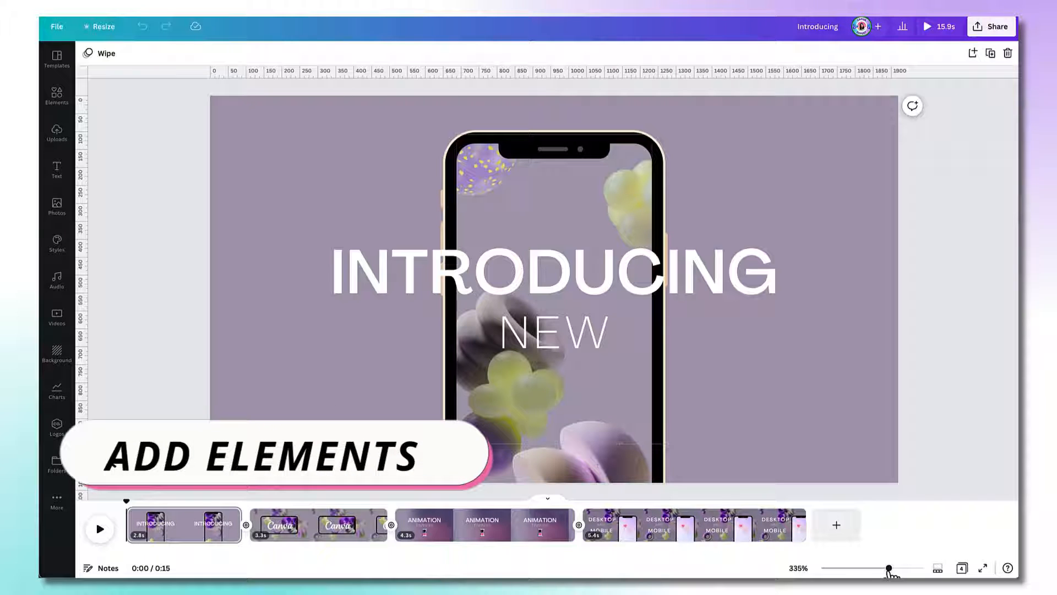
pyautogui.click(816, 222)
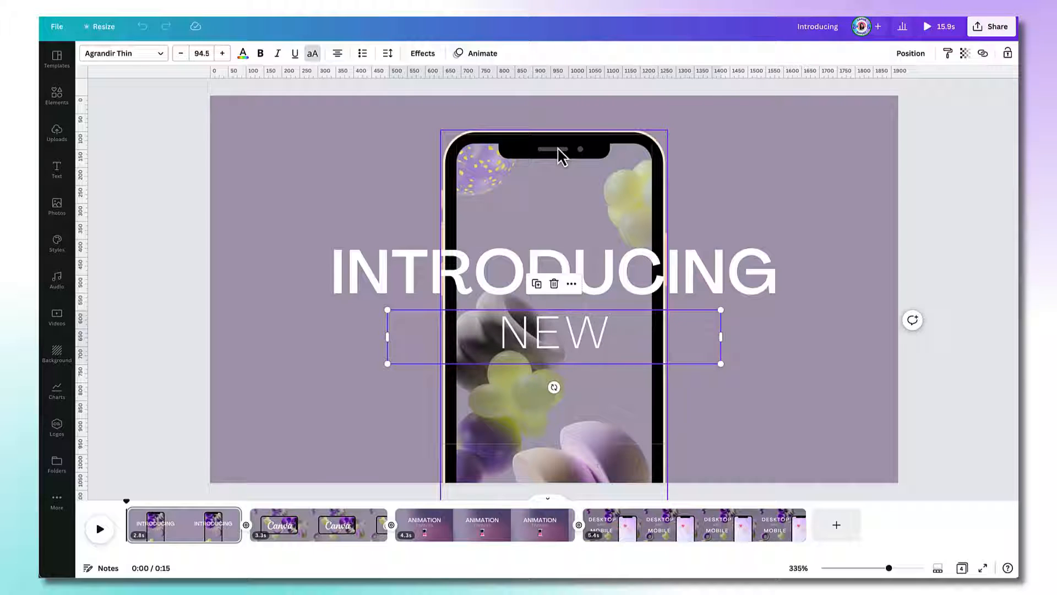
pyautogui.click(553, 195)
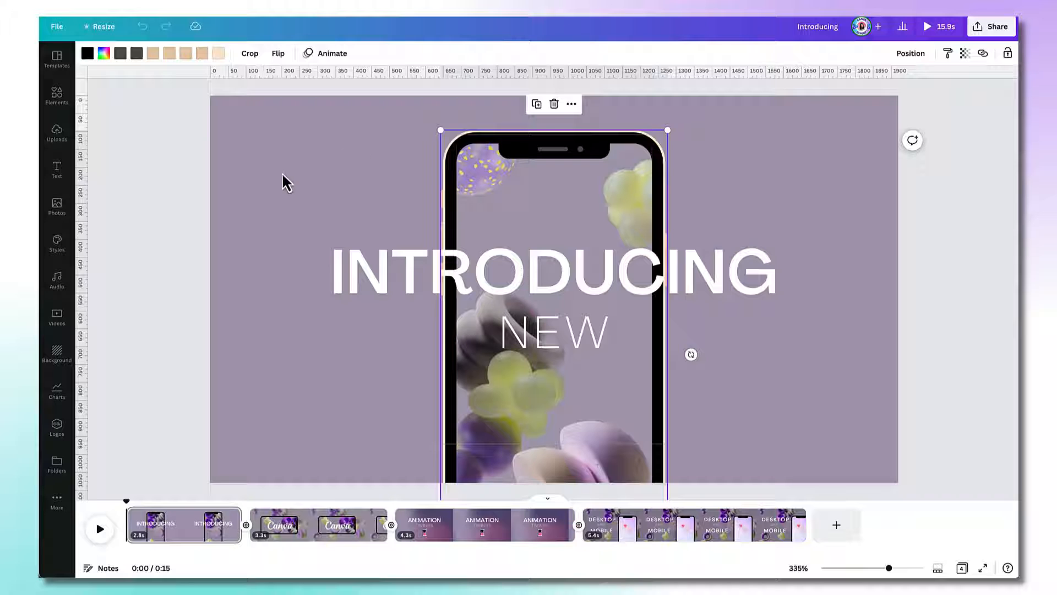
pyautogui.click(276, 205)
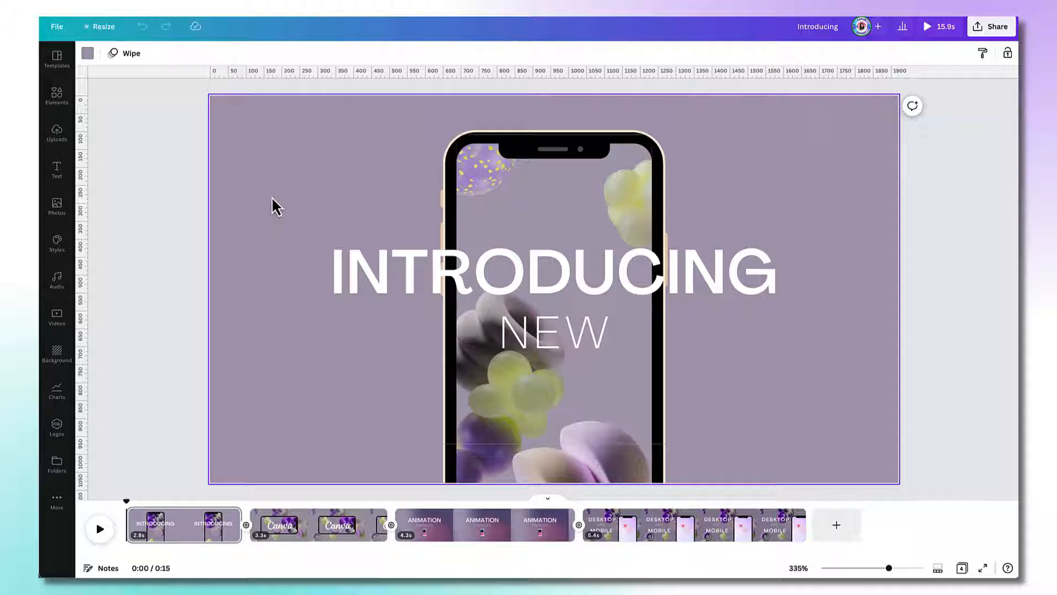
pyautogui.moveTo(344, 195)
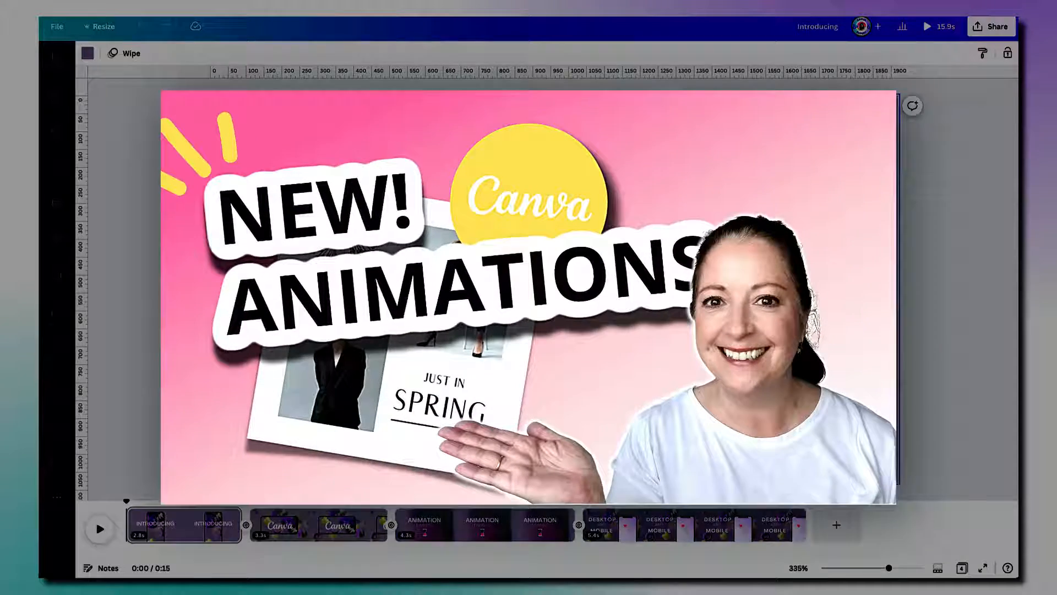
# Select the INTRODUCING heading to bring up its Text Animations options.
pyautogui.click(182, 524)
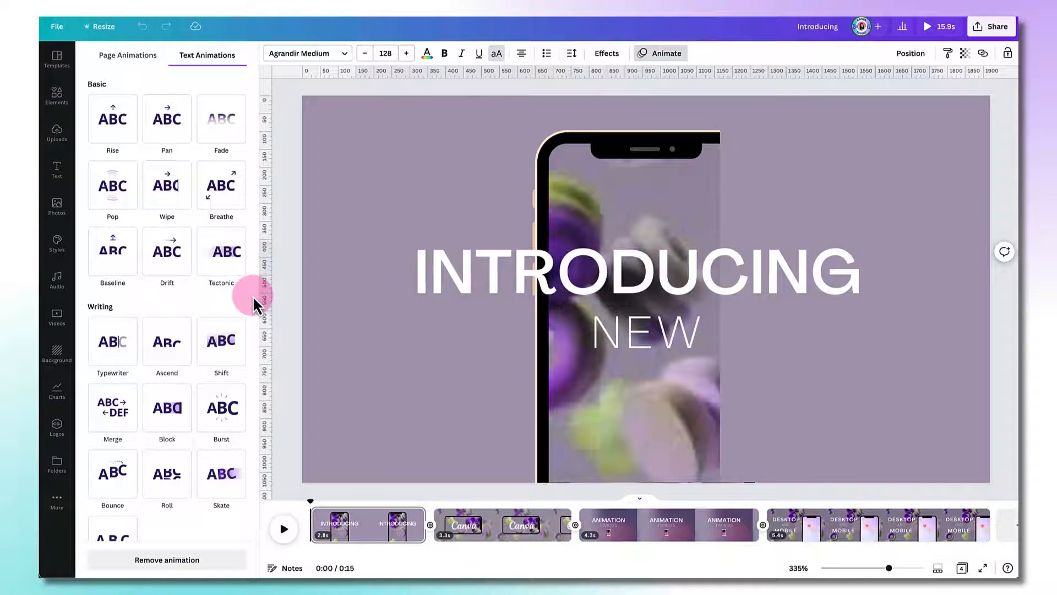
# Give the INTRODUCING heading a slightly faster left-to-right Wipe, on enter only.
pyautogui.click(221, 251)
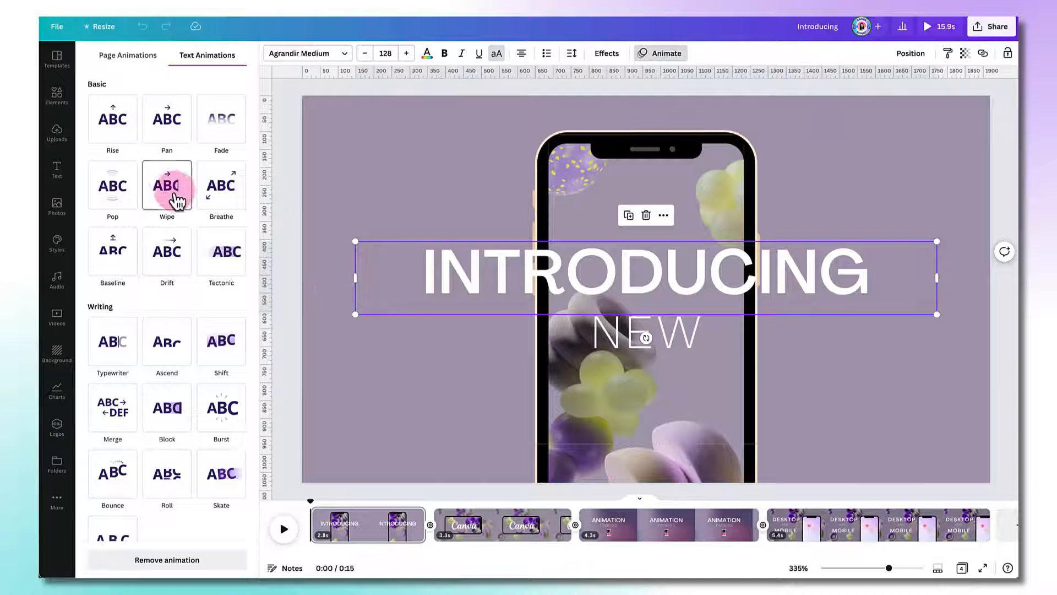
pyautogui.click(166, 185)
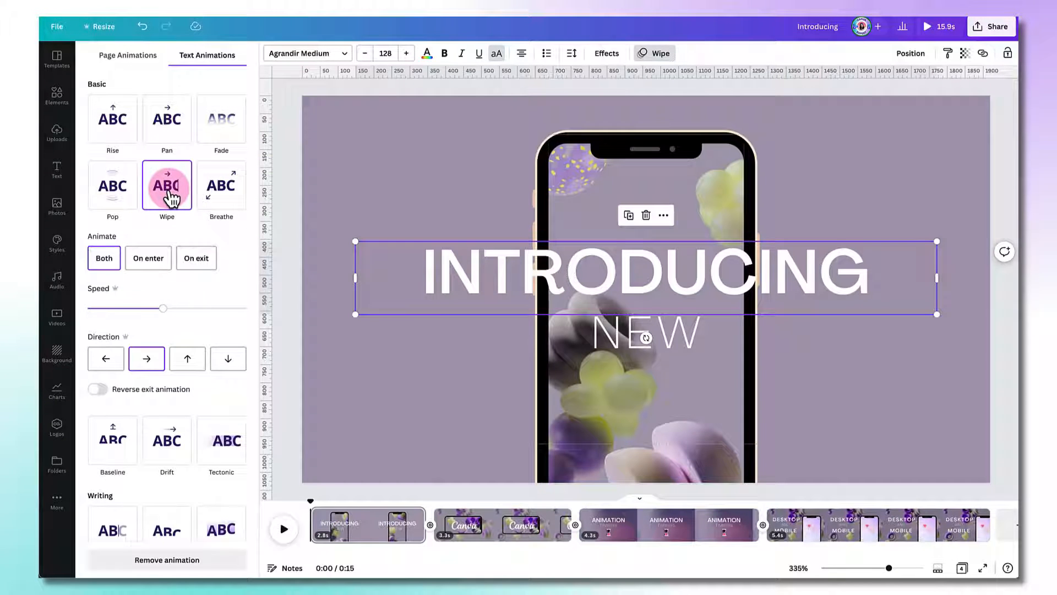
pyautogui.moveTo(166, 229)
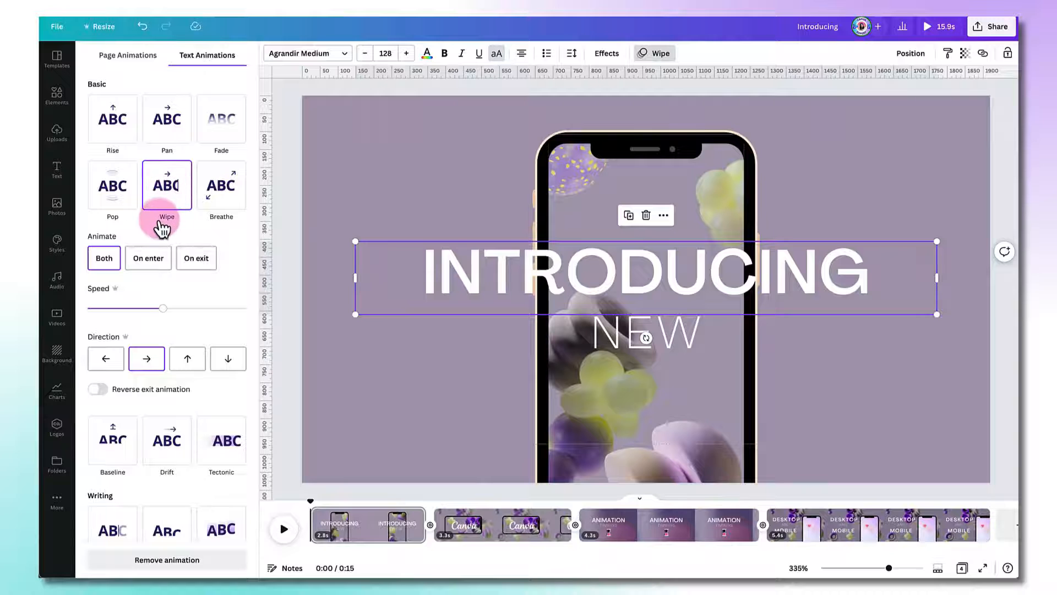
pyautogui.click(148, 257)
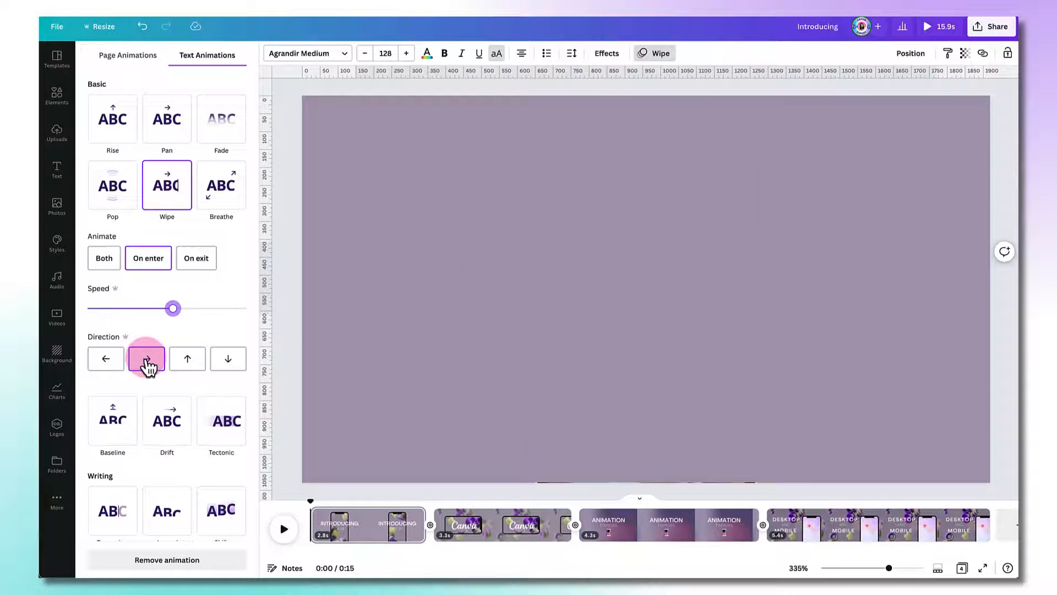
pyautogui.click(147, 358)
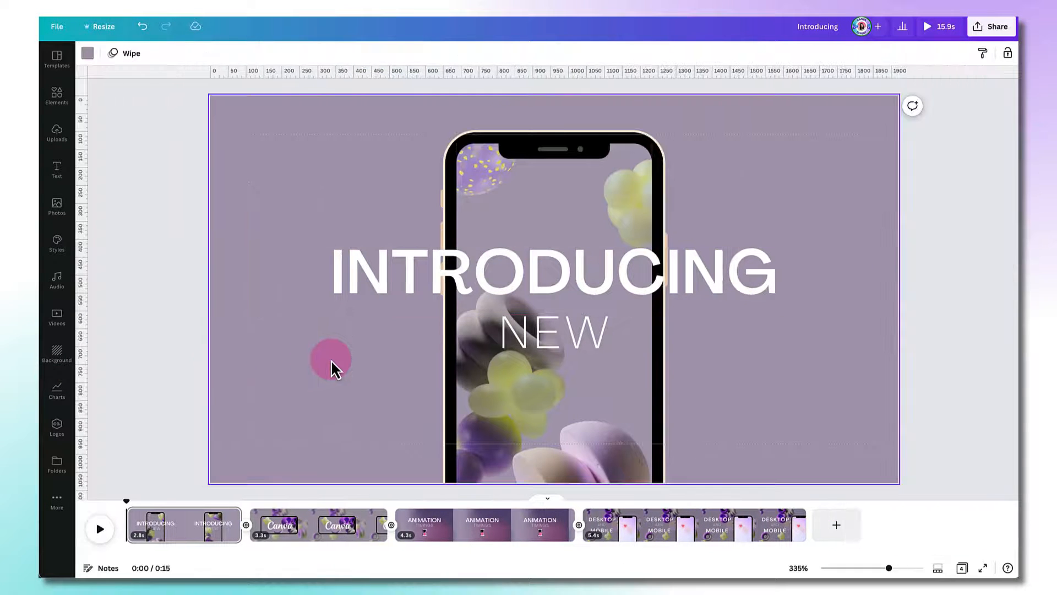
pyautogui.click(495, 355)
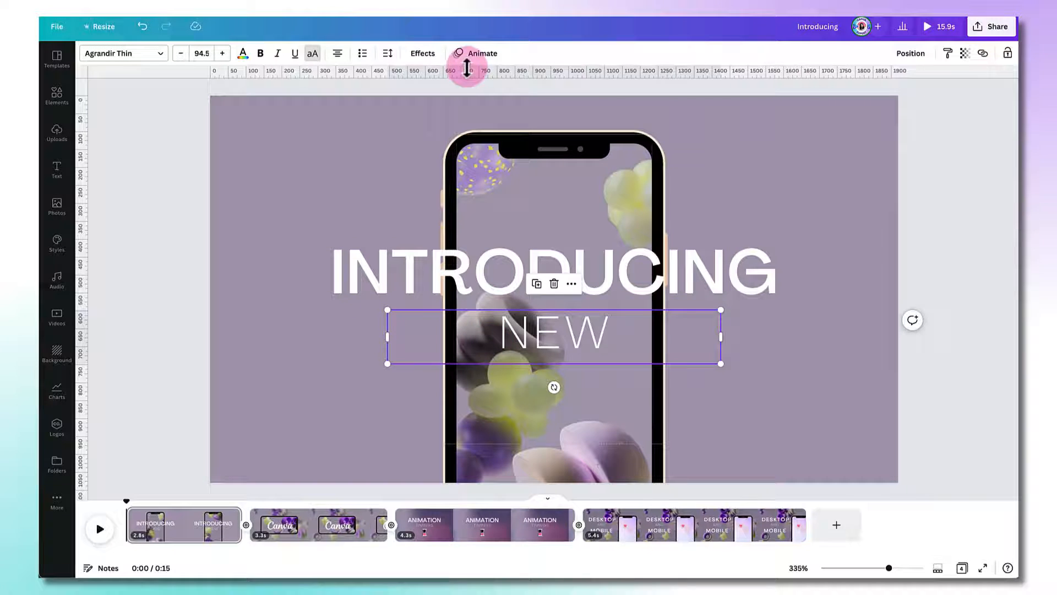
# Apply the Ascend writing animation to the NEW subheading.
pyautogui.click(481, 53)
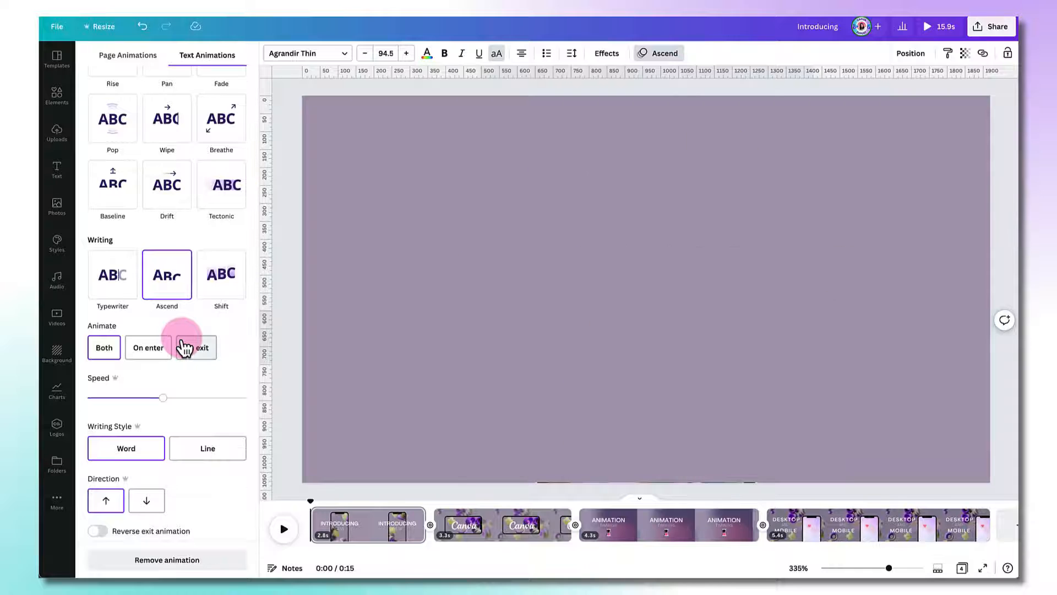
pyautogui.click(147, 347)
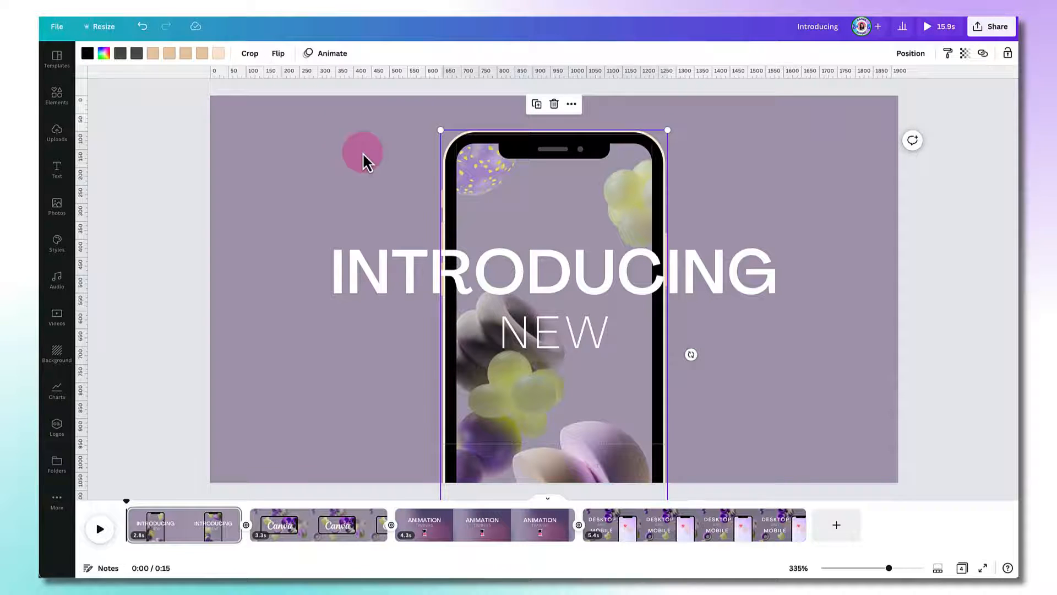
# Apply the Rise element animation to the phone frame.
pyautogui.click(330, 54)
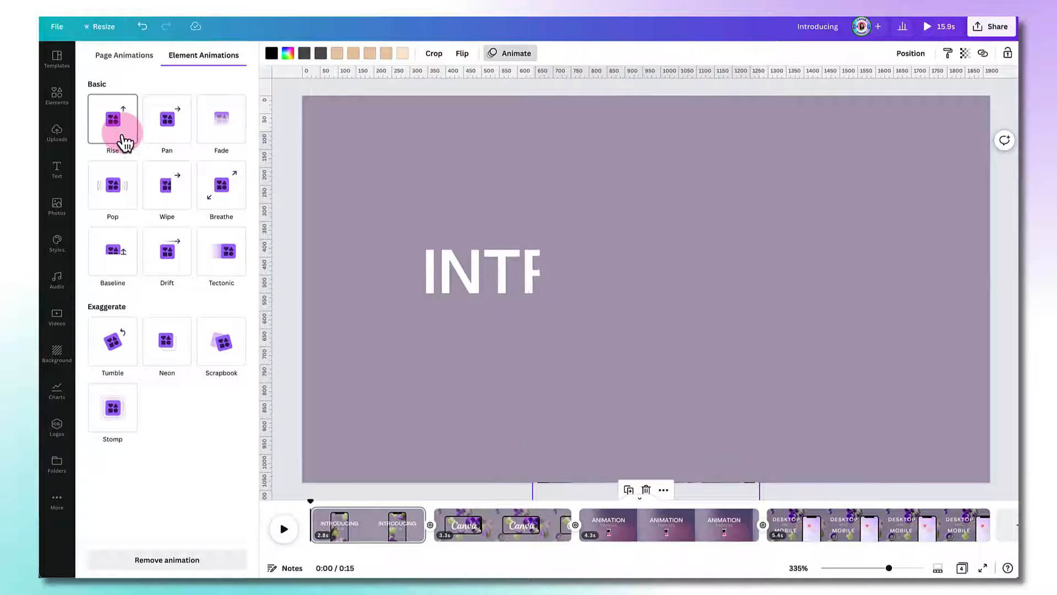
pyautogui.click(112, 120)
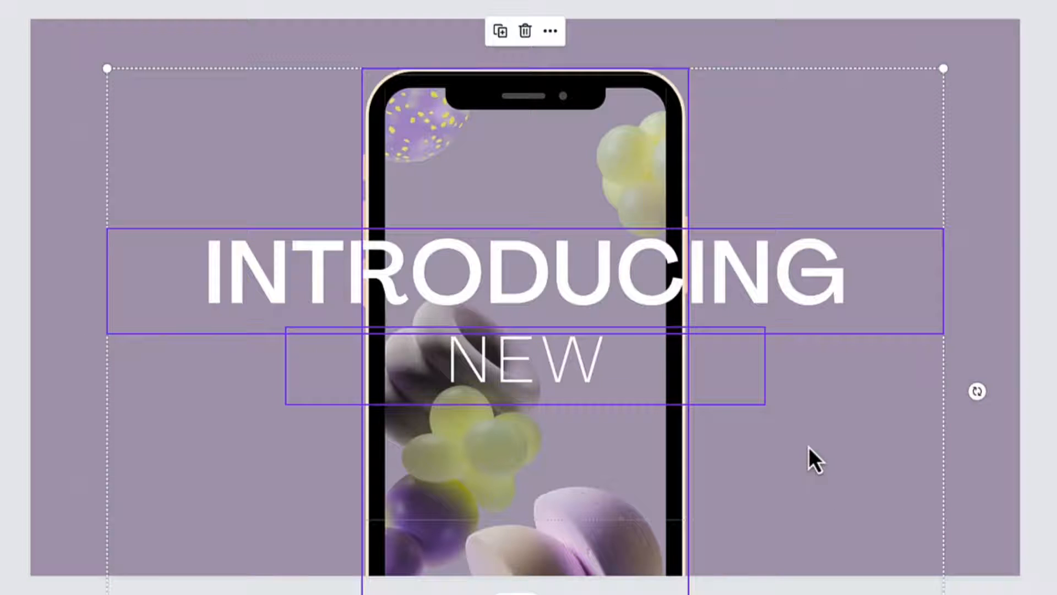
pyautogui.moveTo(624, 411)
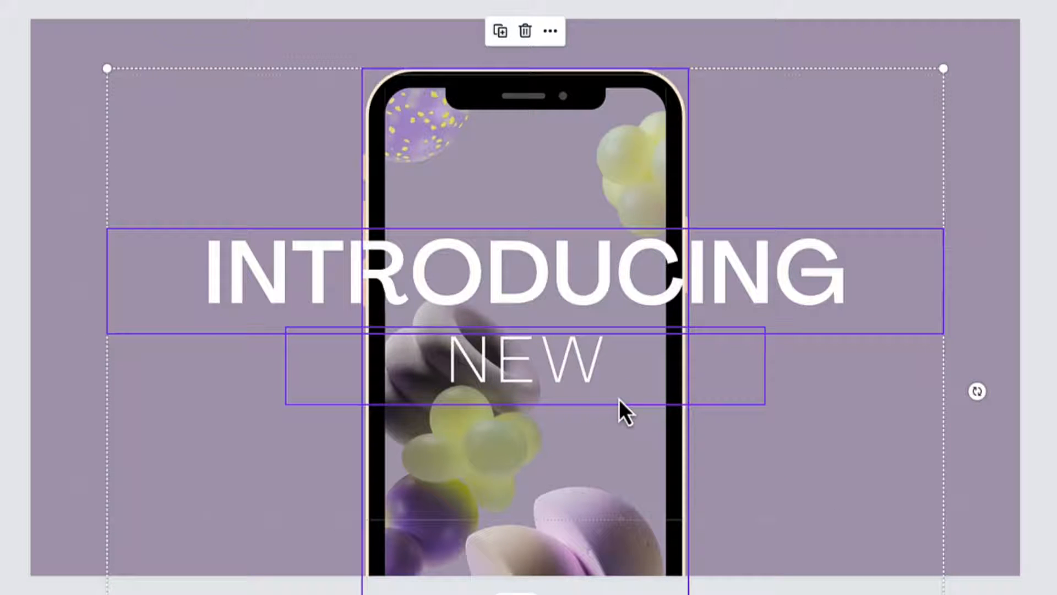
pyautogui.moveTo(526, 306)
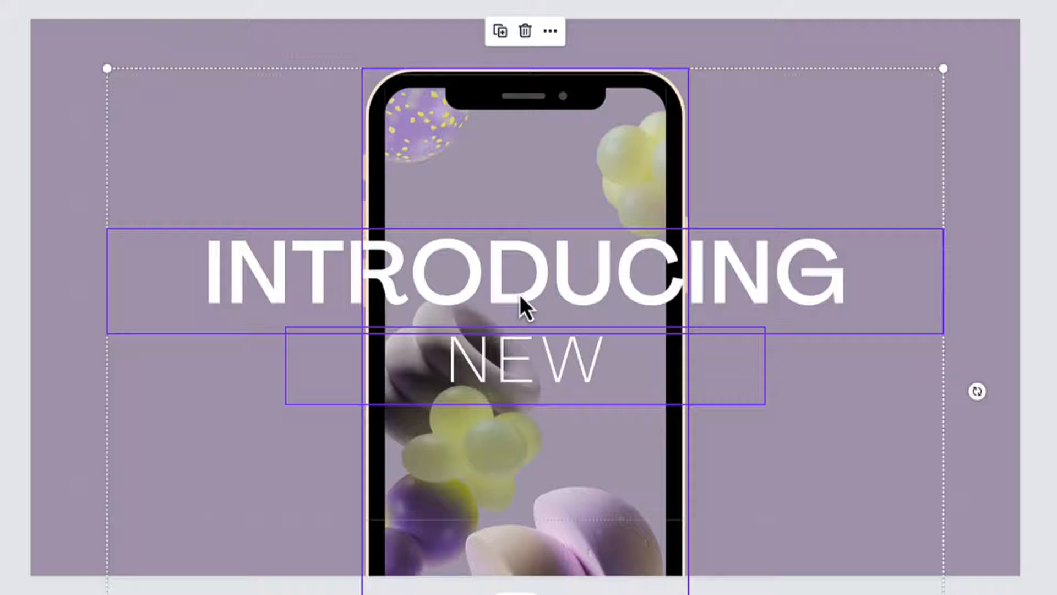
pyautogui.moveTo(525, 86)
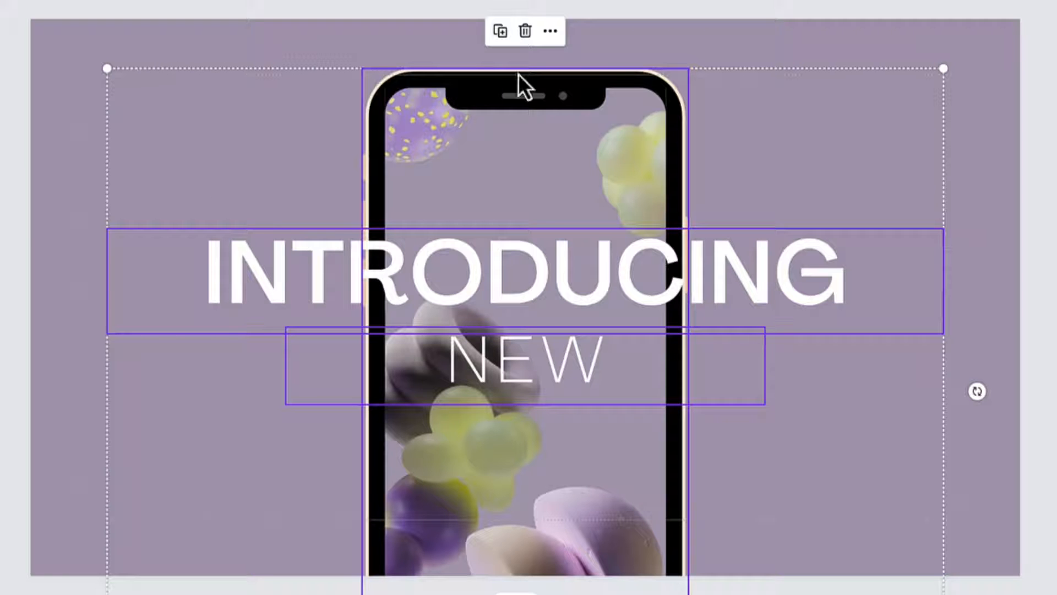
pyautogui.moveTo(877, 91)
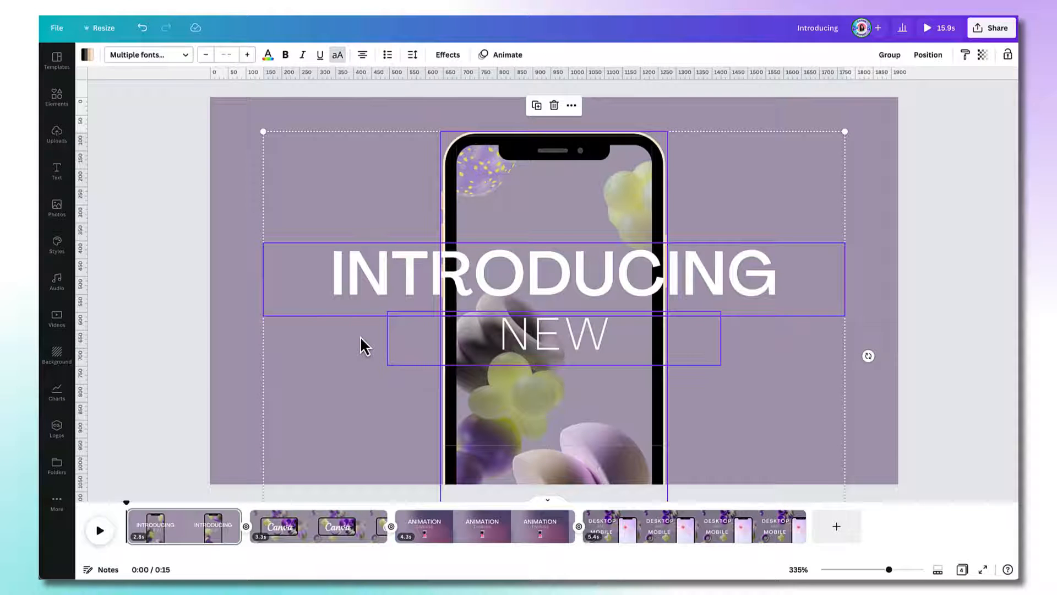
# Open the context menu for the selected phone frame, INTRODUCING and NEW text boxes.
pyautogui.rightClick(363, 343)
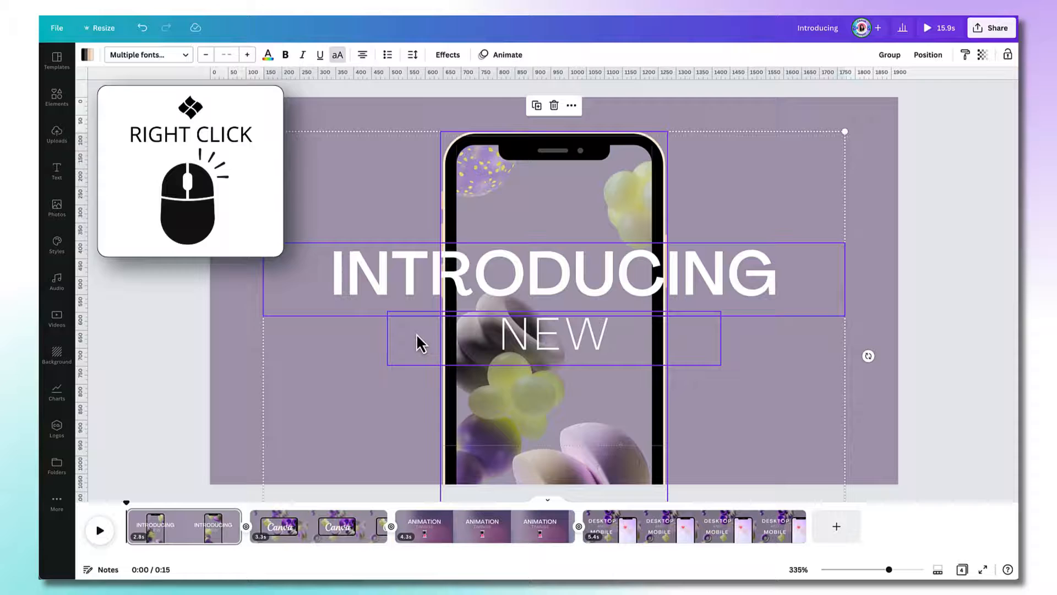
pyautogui.rightClick(421, 342)
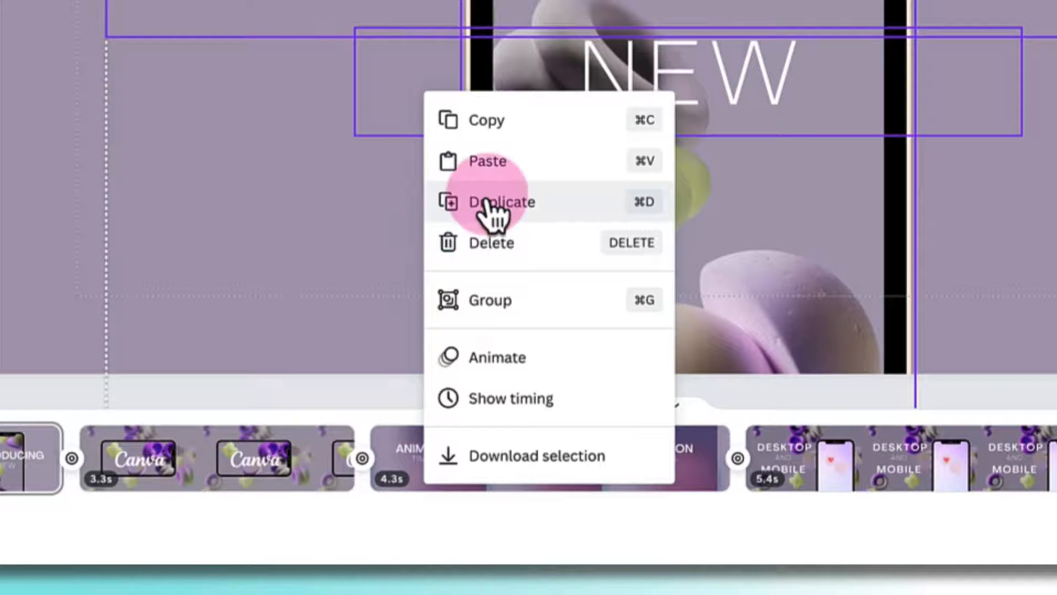
pyautogui.moveTo(512, 397)
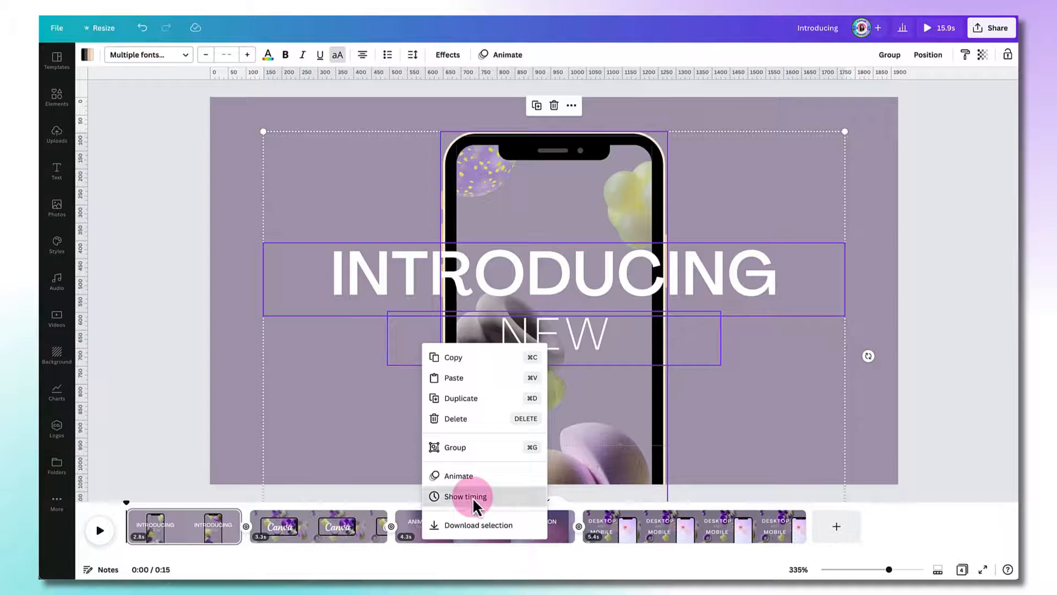
# Show timing and inspect the phone frame, INTRODUCING and NEW tracks on page one.
pyautogui.click(463, 496)
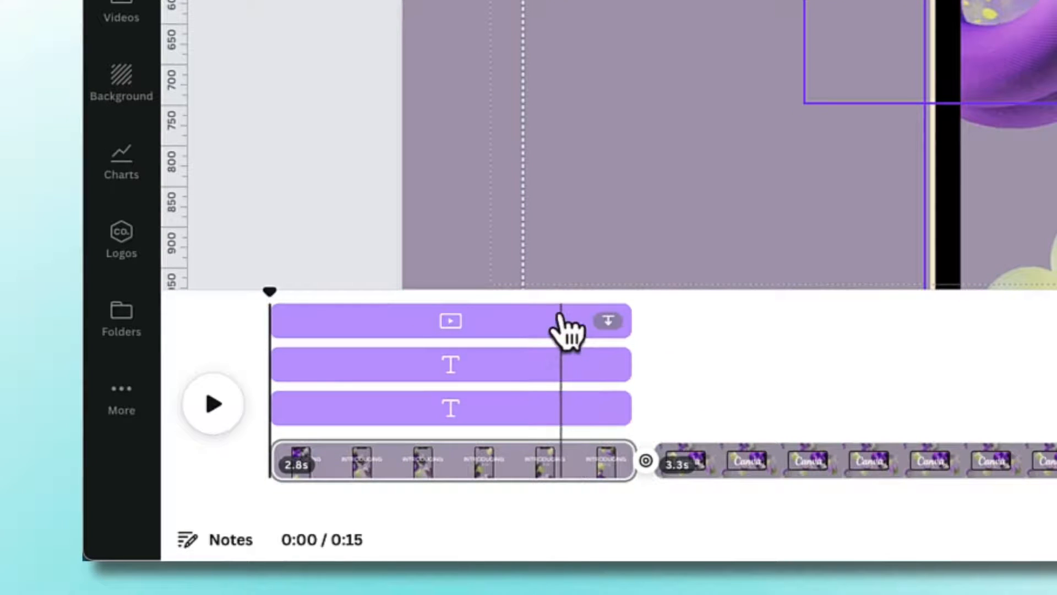
pyautogui.moveTo(405, 374)
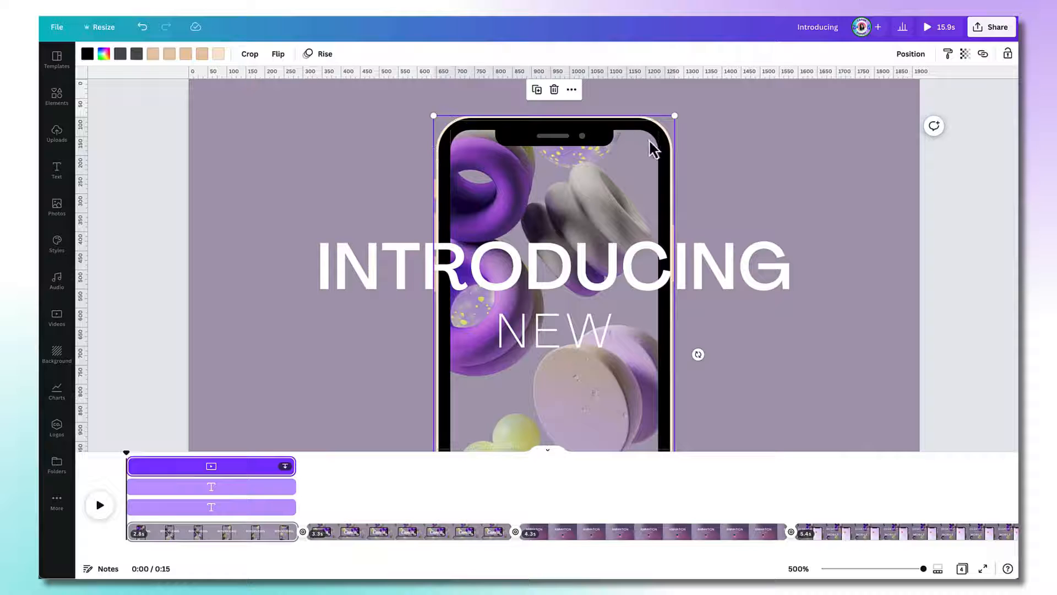
pyautogui.click(211, 486)
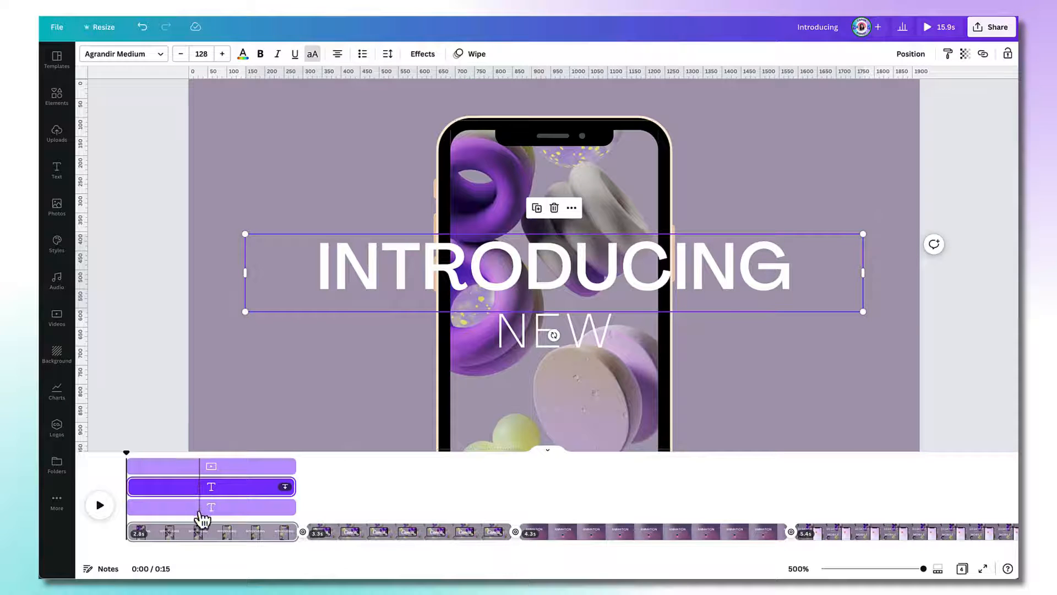
pyautogui.click(211, 507)
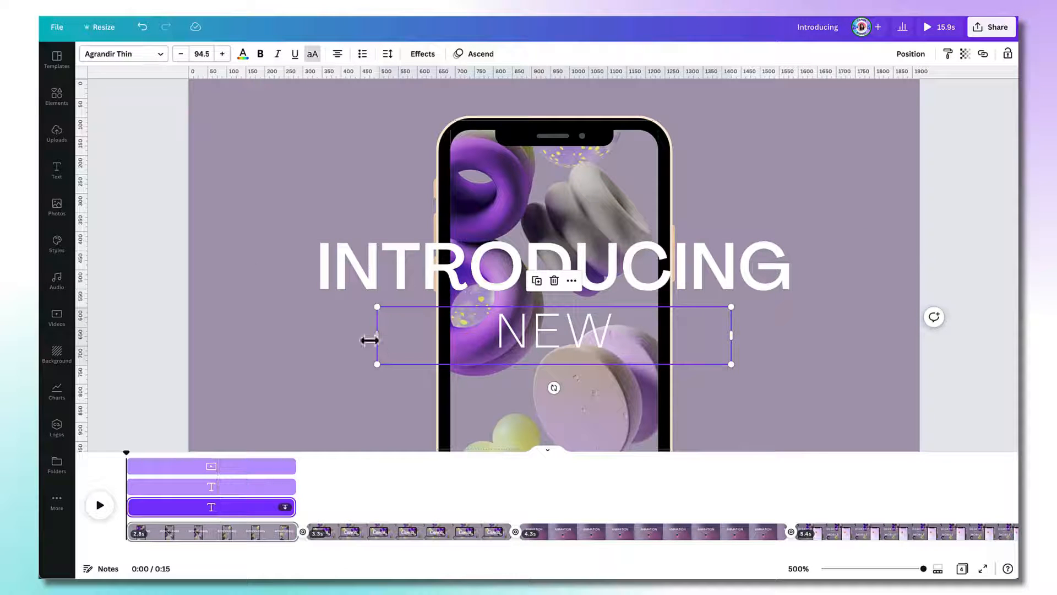
pyautogui.moveTo(345, 360)
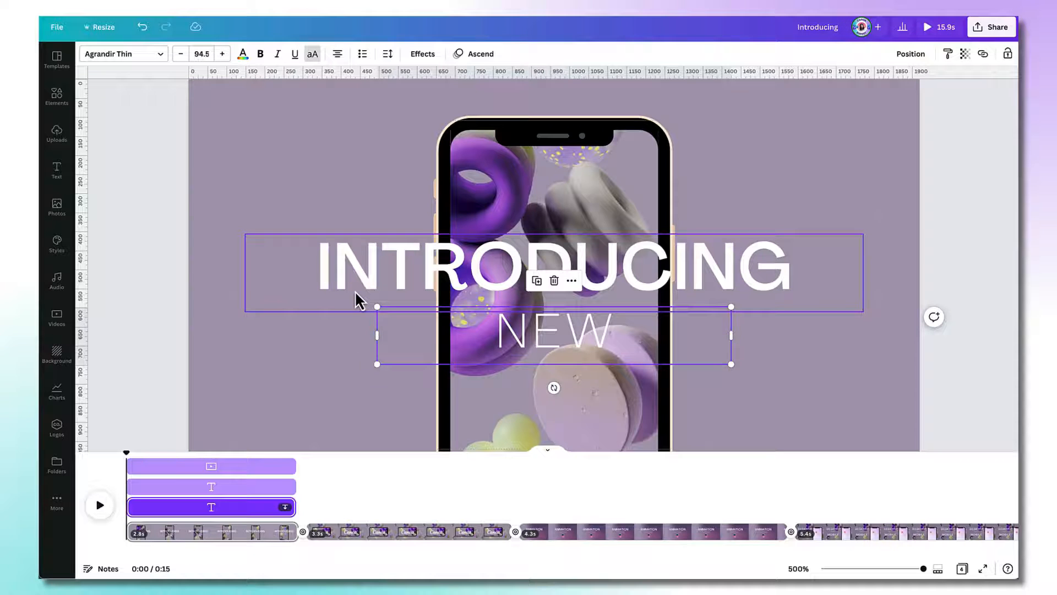
# Stagger page one's entries: INTRODUCING slightly delayed, NEW later, phone mockup last.
pyautogui.click(526, 145)
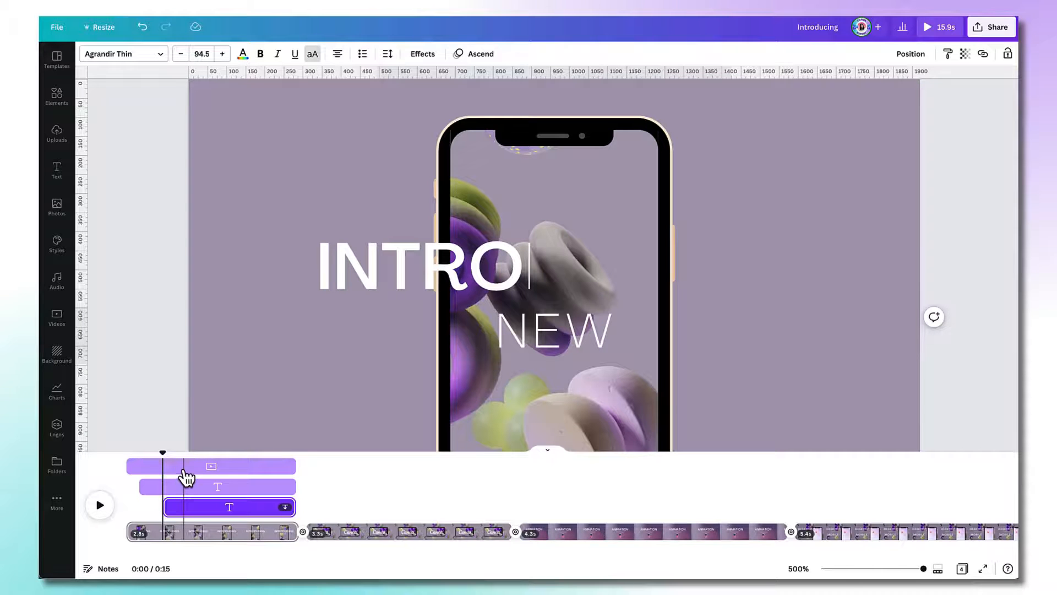
pyautogui.click(211, 465)
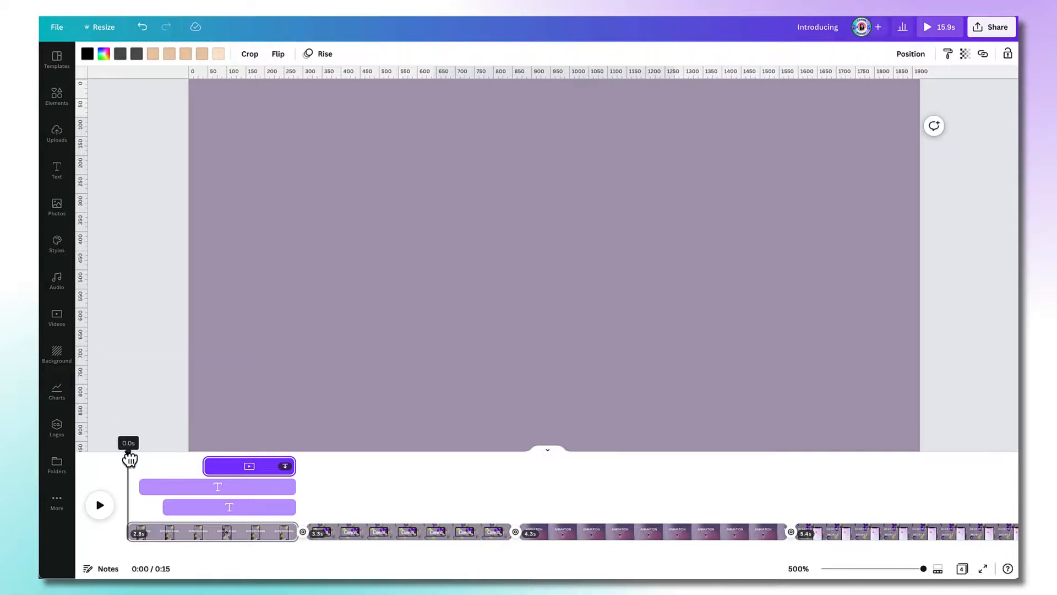
pyautogui.moveTo(100, 507)
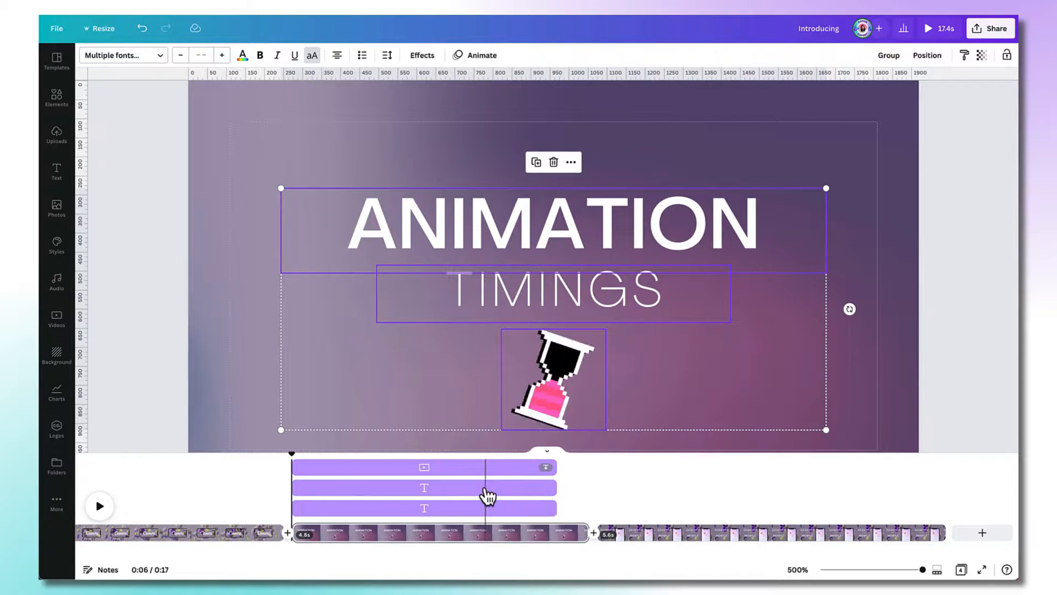
# Offset the heading, subheading and hourglass timing bars, then preview the staggered entries.
pyautogui.click(423, 486)
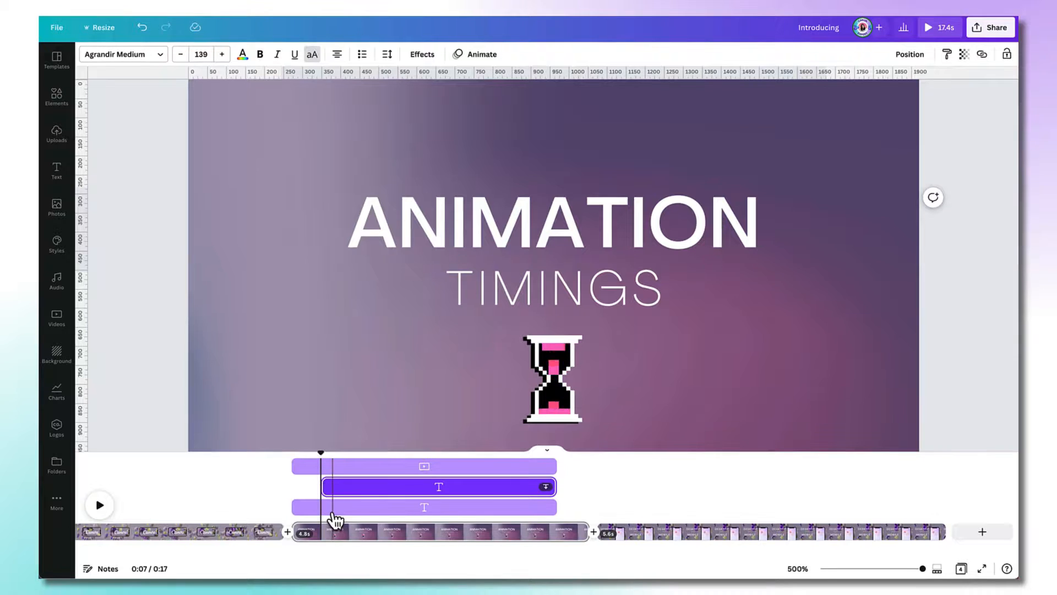
pyautogui.click(424, 507)
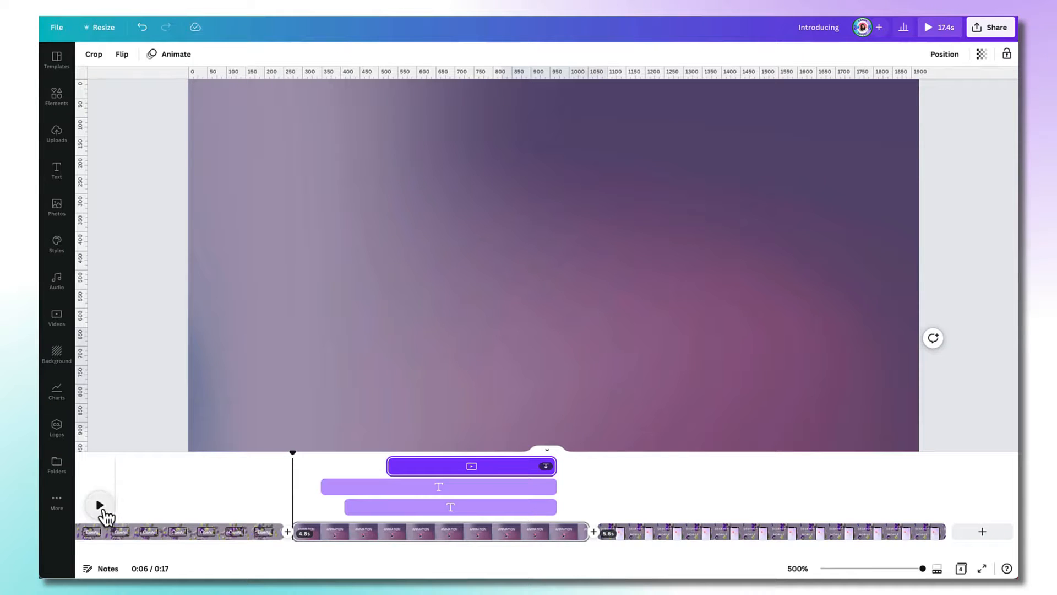
pyautogui.click(100, 505)
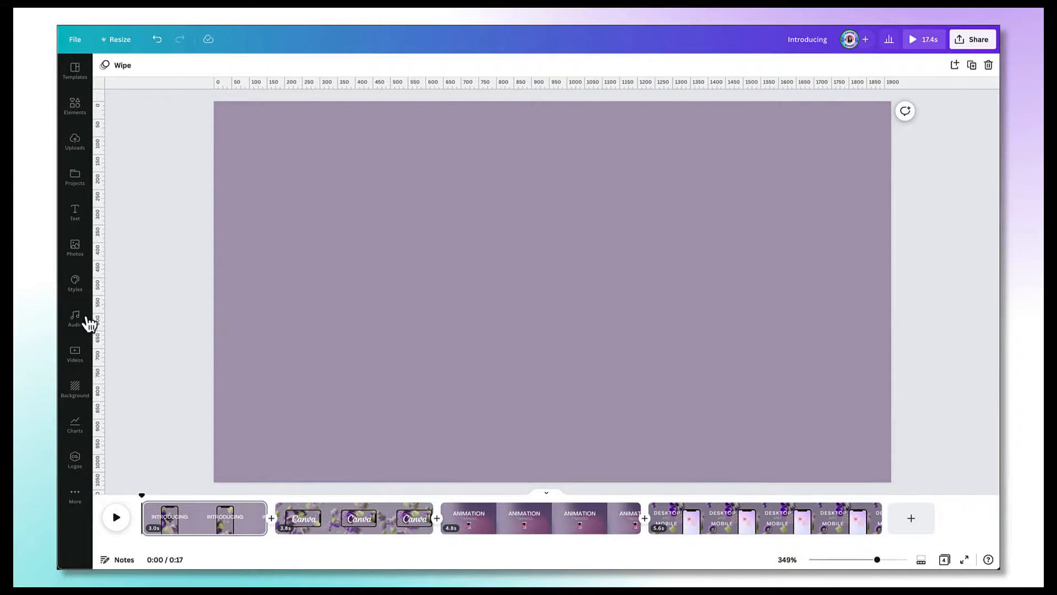
# Open the Audio library to find a 'Bright' background music track.
pyautogui.click(75, 317)
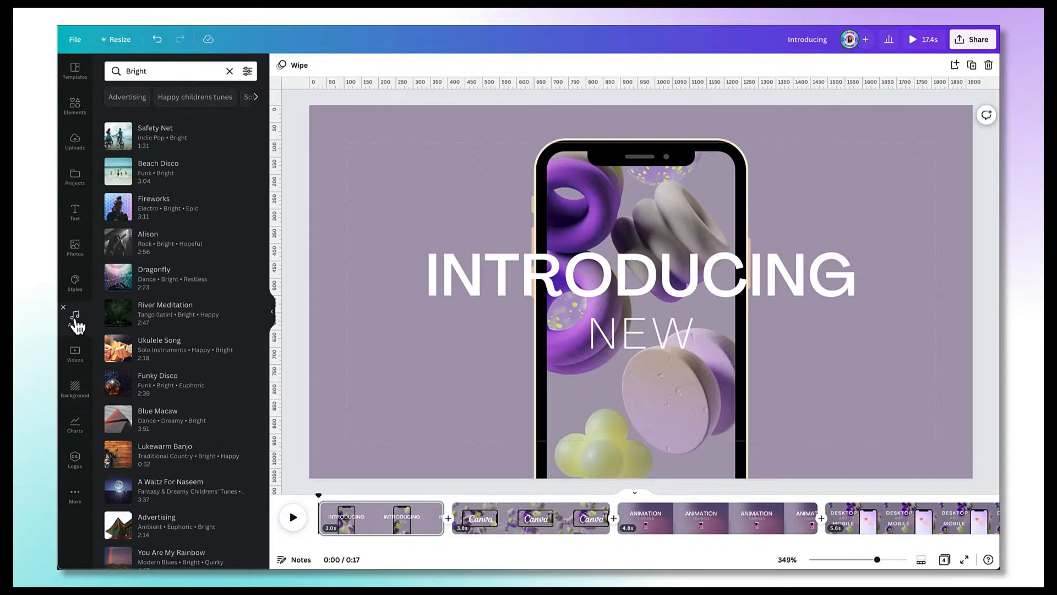
pyautogui.moveTo(118, 207)
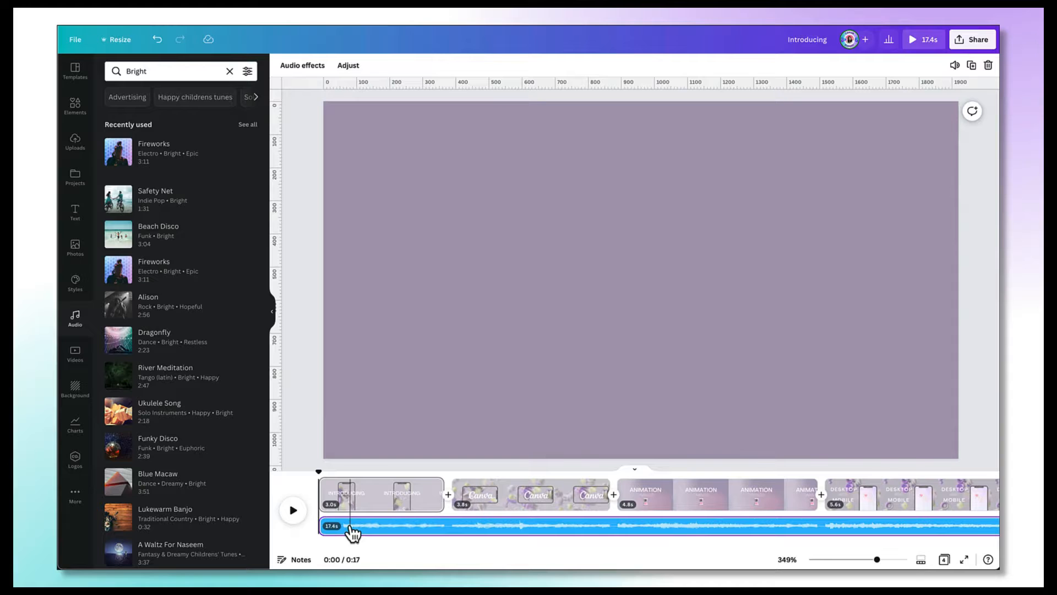
pyautogui.moveTo(451, 506)
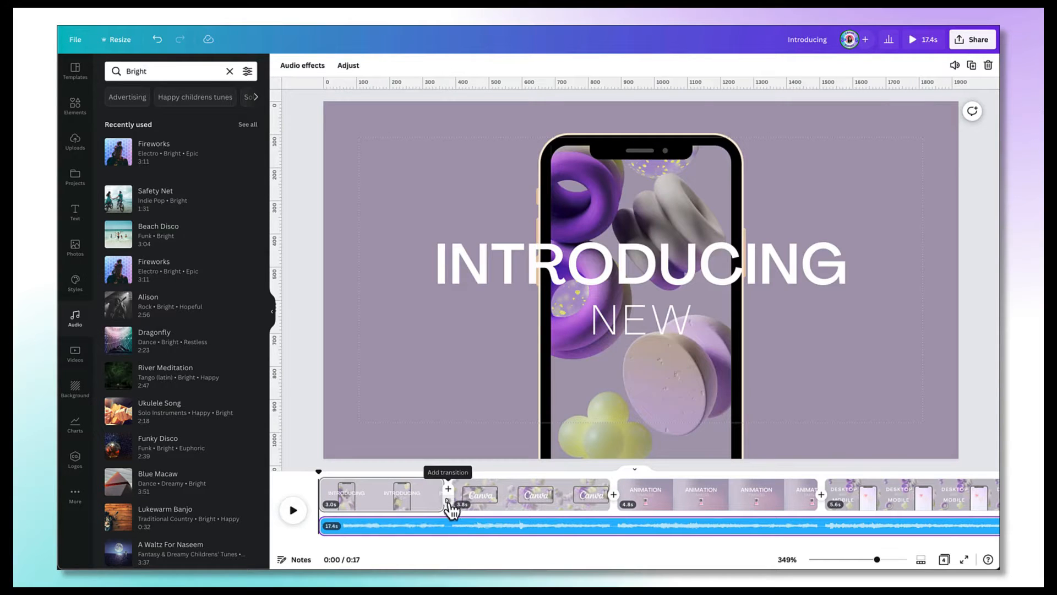
# Add a purple Colour Wipe transition and apply it between all pages.
pyautogui.click(447, 489)
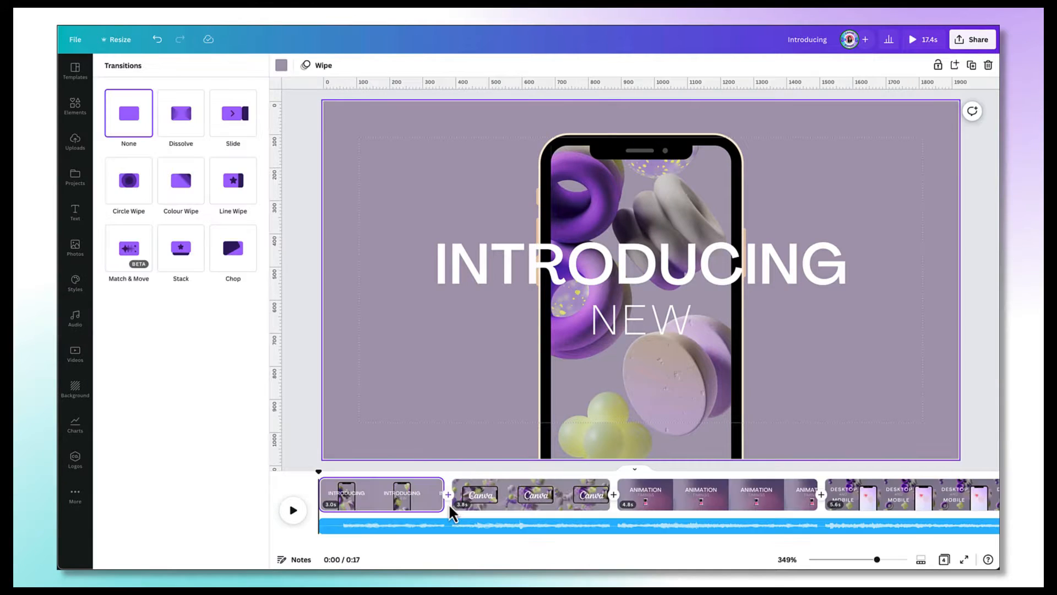
pyautogui.moveTo(190, 228)
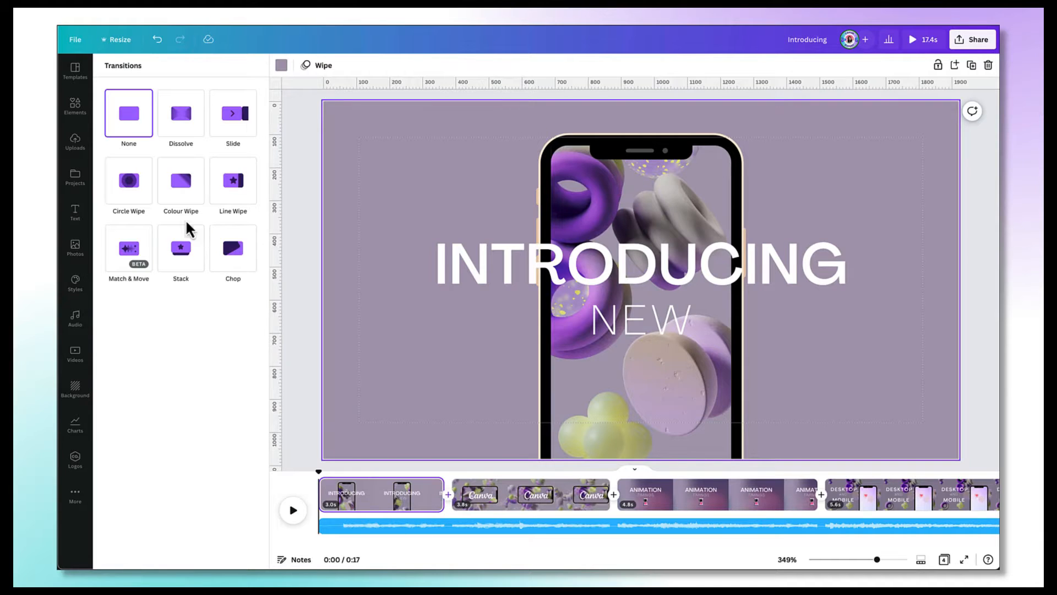
pyautogui.click(180, 180)
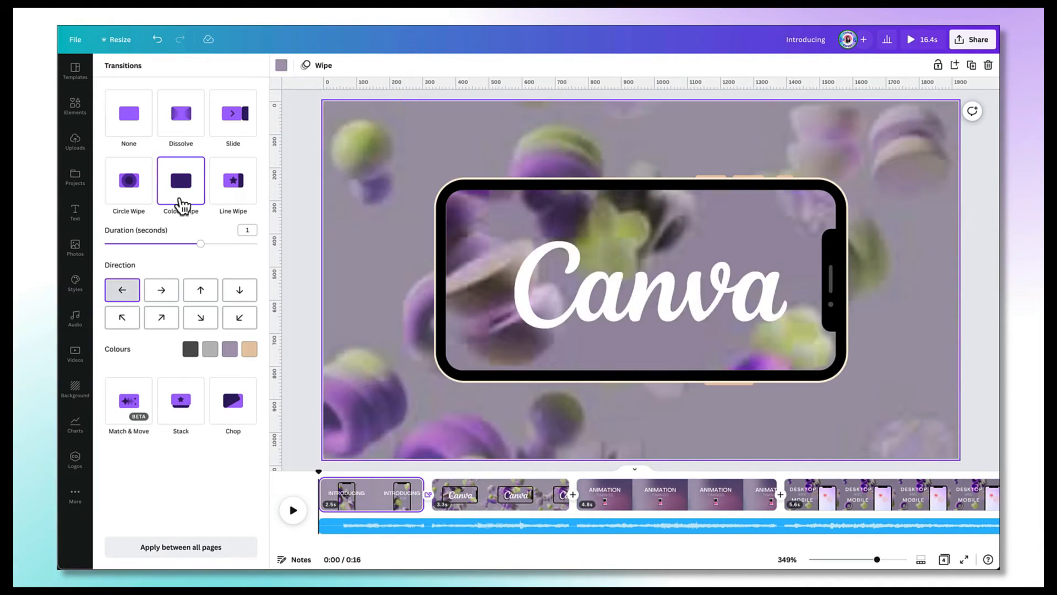
pyautogui.click(229, 348)
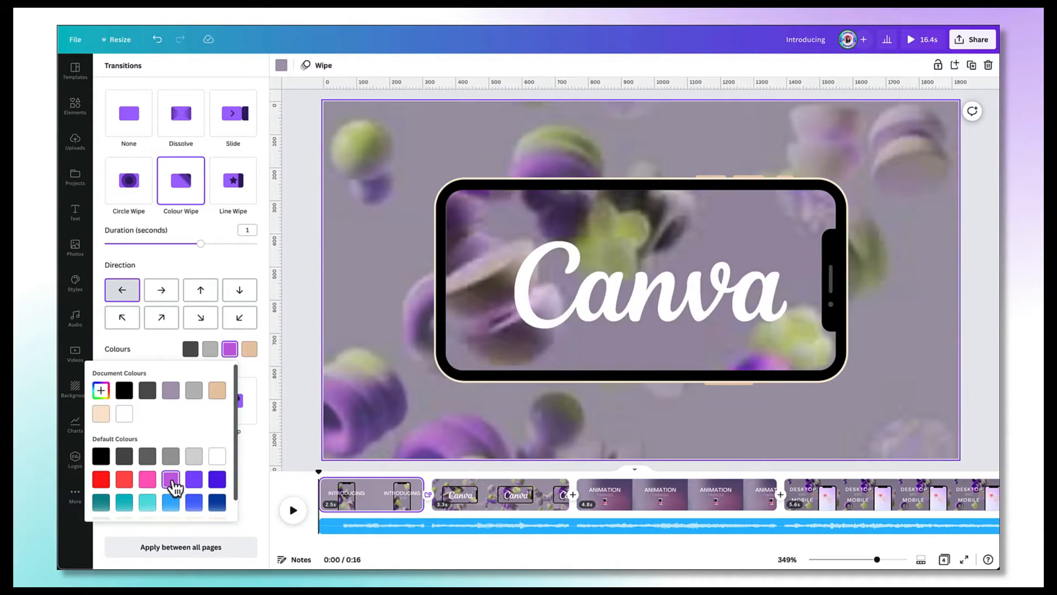
pyautogui.click(180, 548)
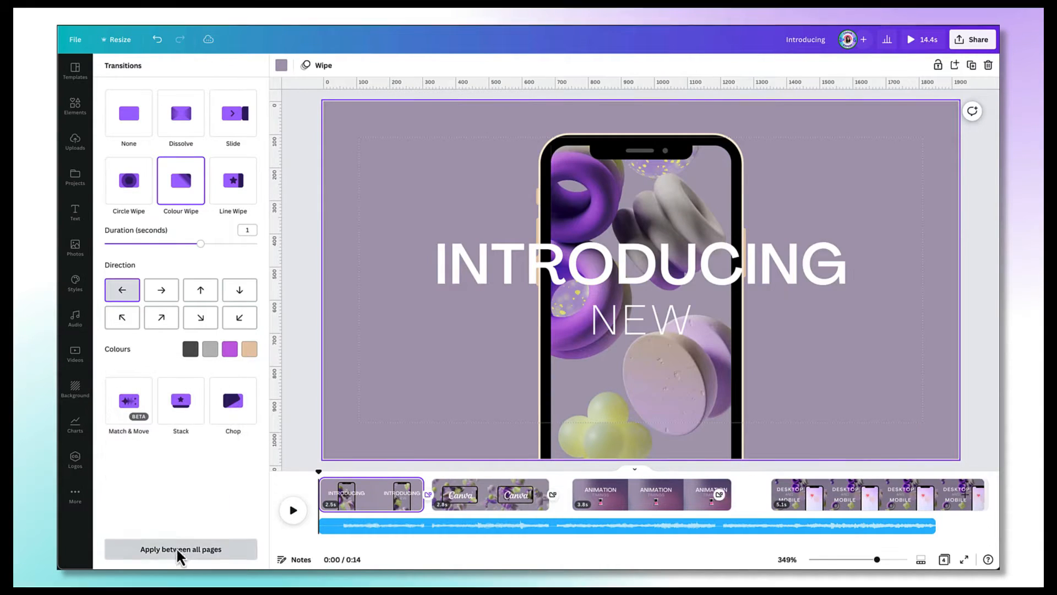
pyautogui.click(75, 317)
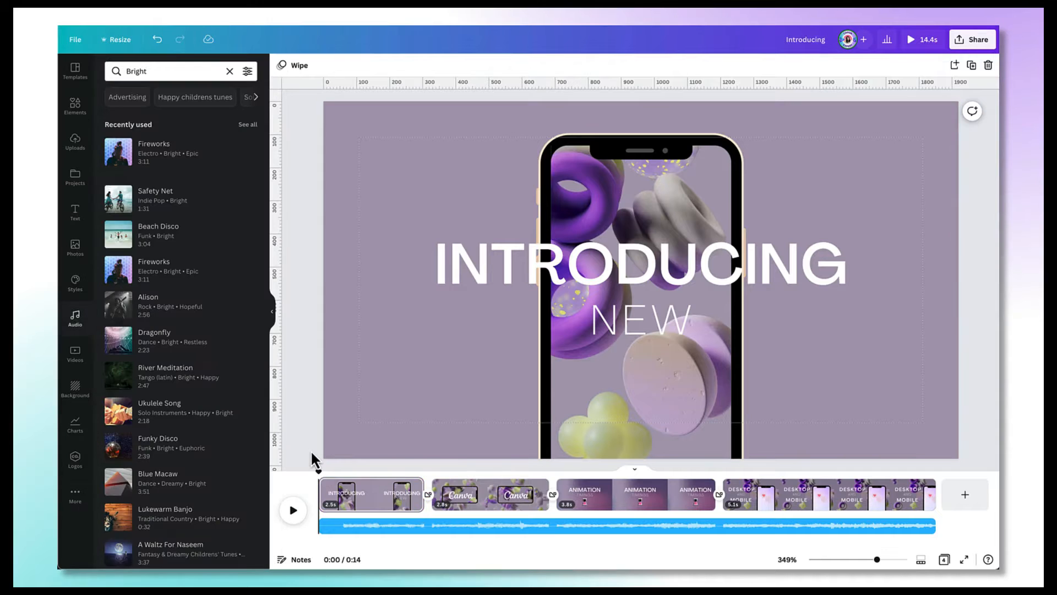